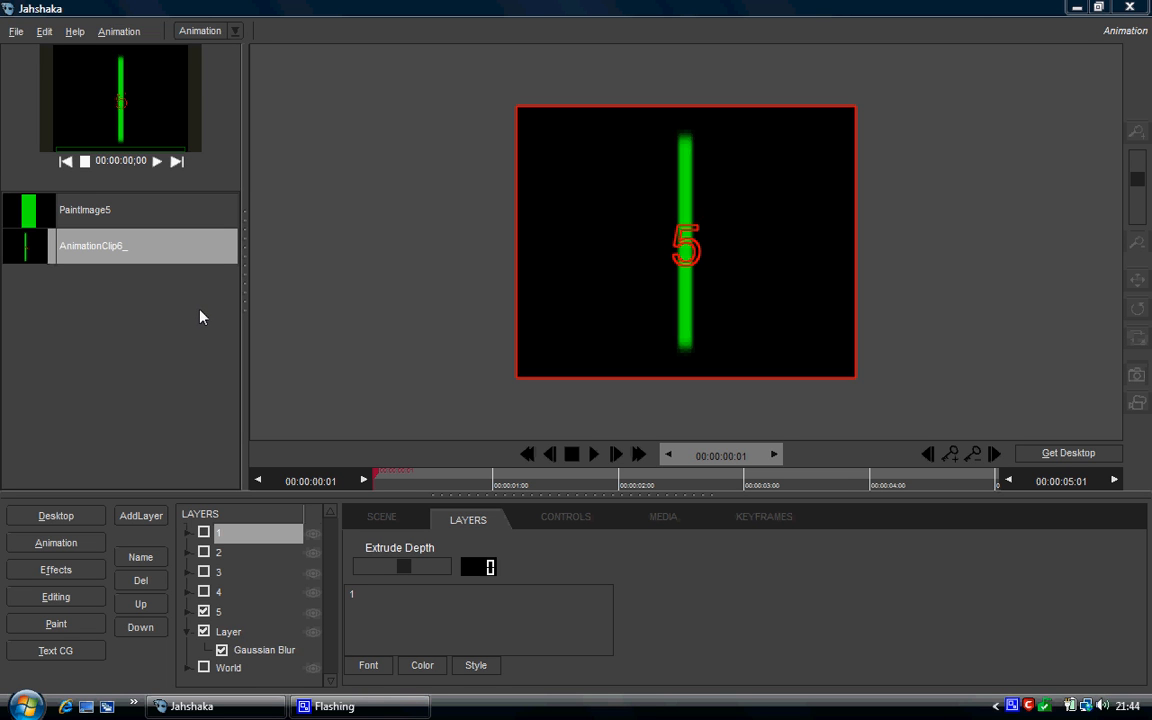
mouse_move(365, 573)
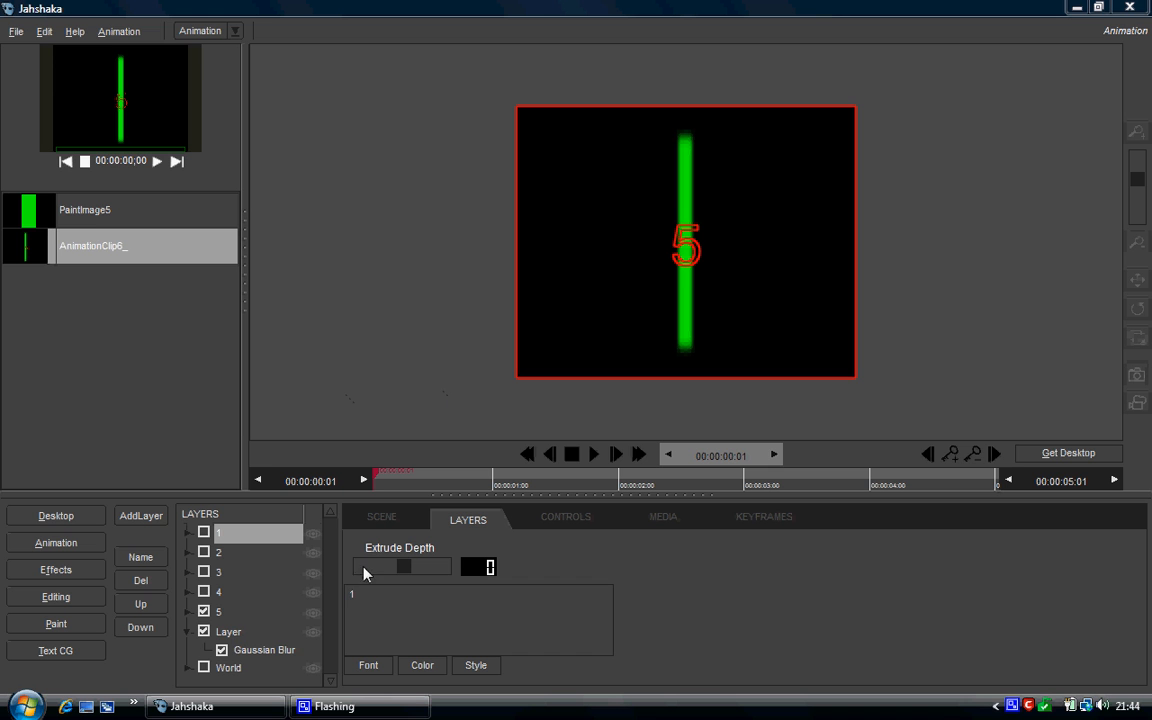
mouse_move(377, 475)
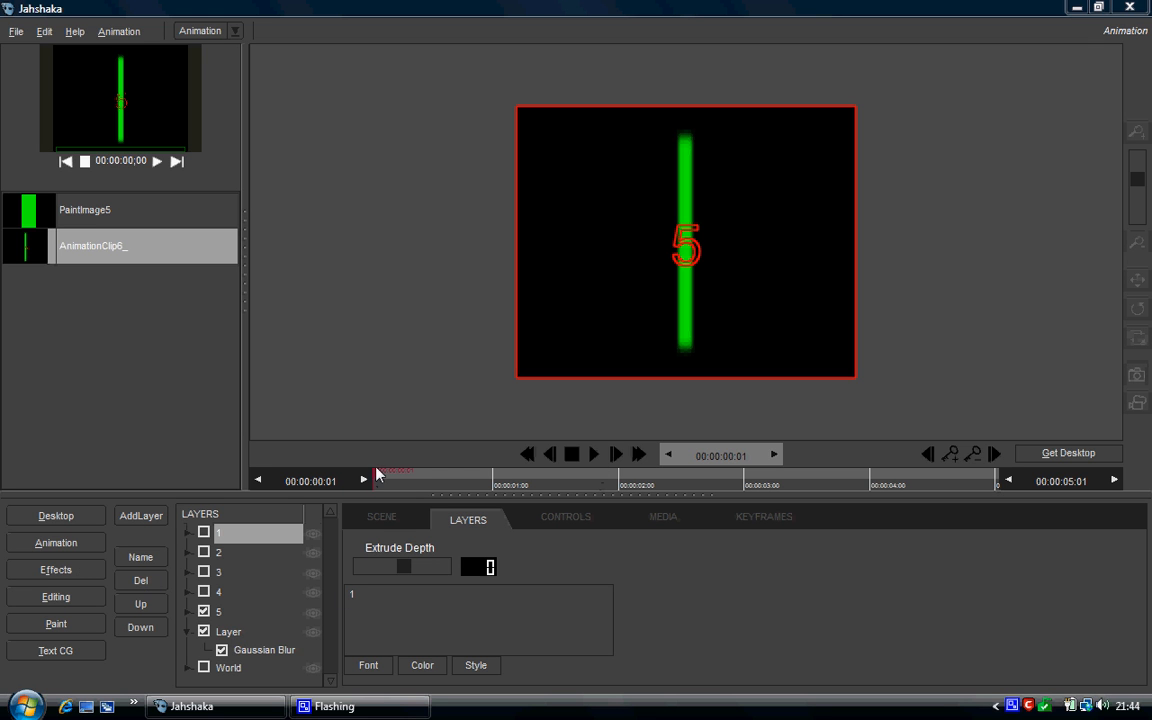
Step: Move the animation playhead to the final frame, 00:00:05:01
left_click(755, 472)
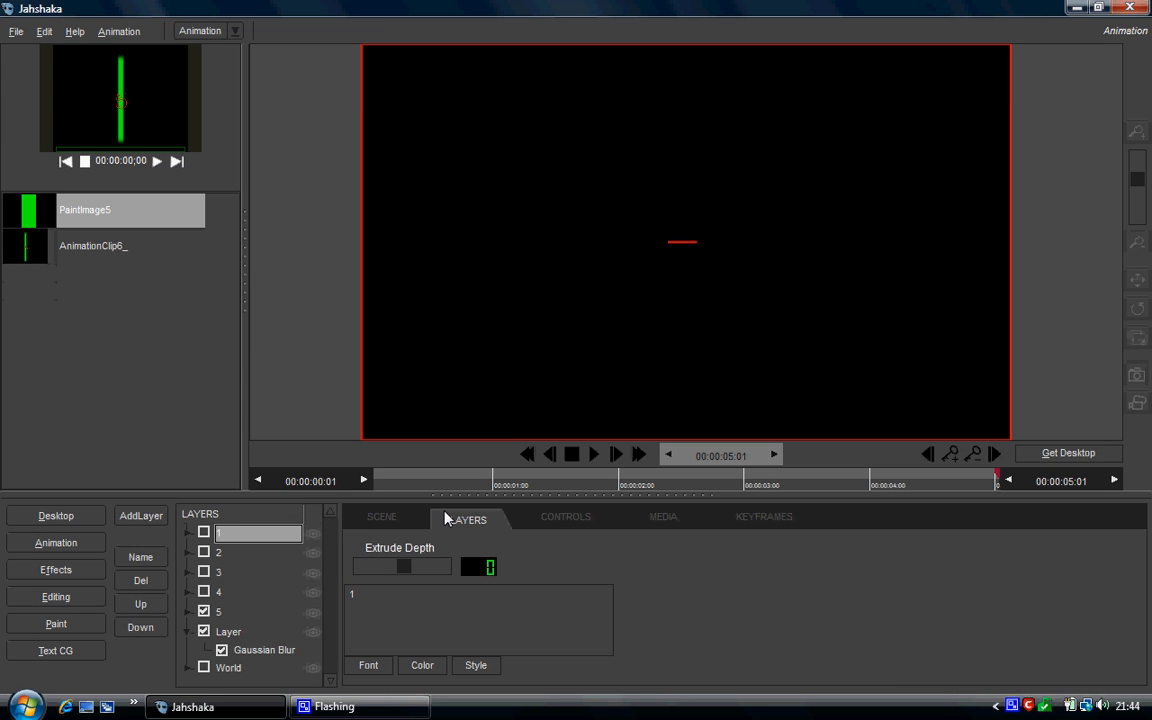
Step: Tidy the media desktop's paint image and clips into a row, then preview AnimationClip7_
left_click(55, 515)
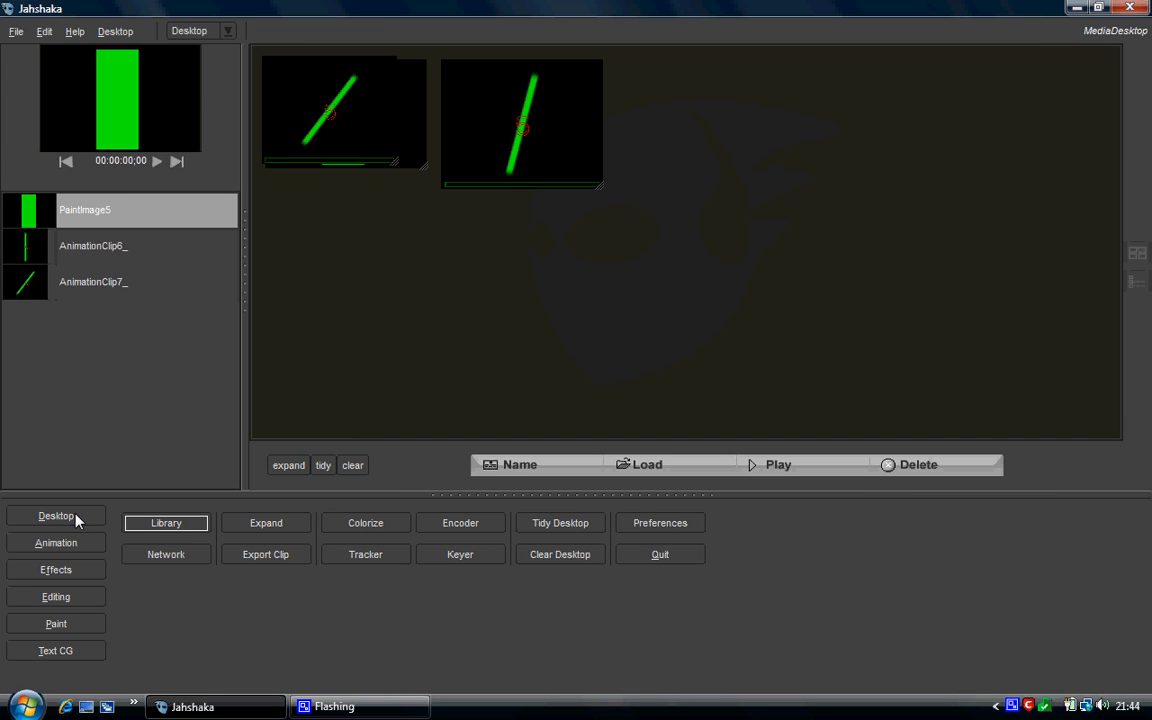
left_click(323, 465)
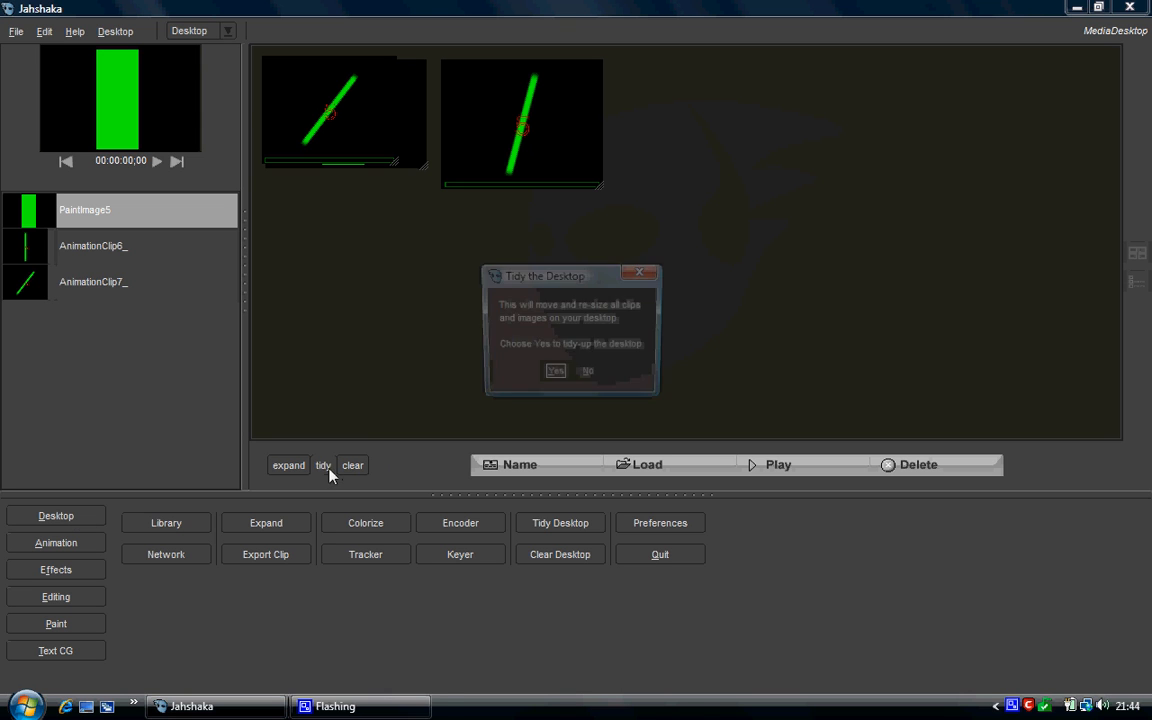
left_click(555, 371)
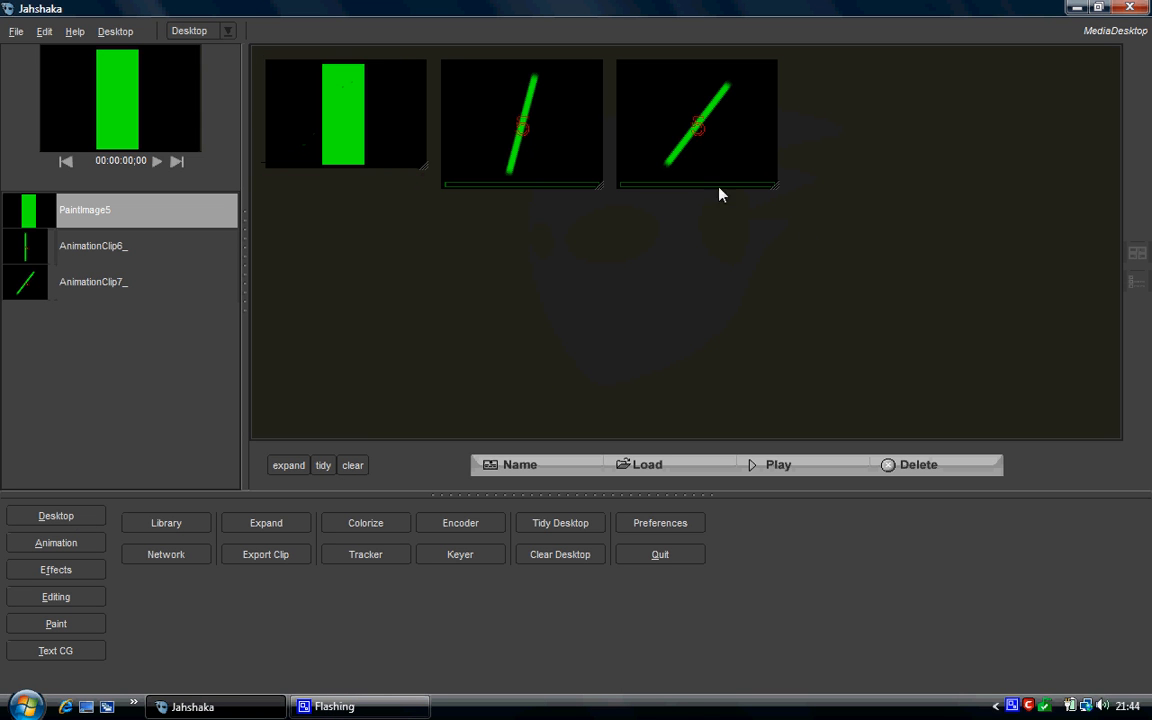
left_click(697, 123)
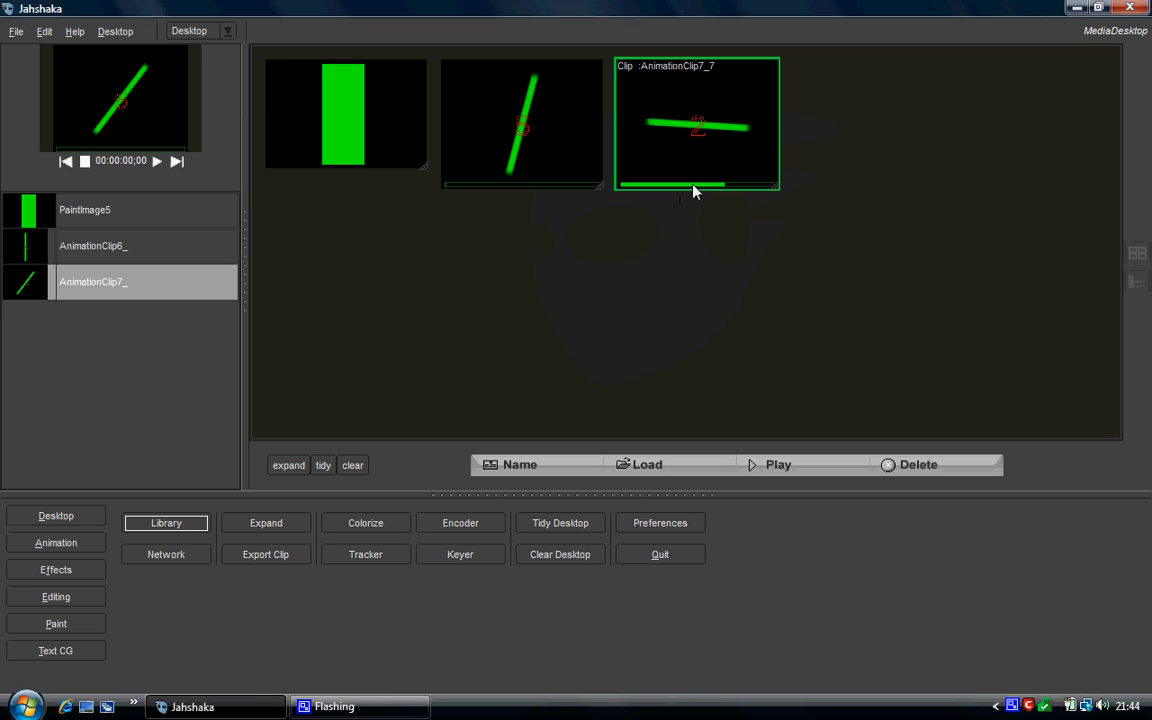
mouse_move(292, 556)
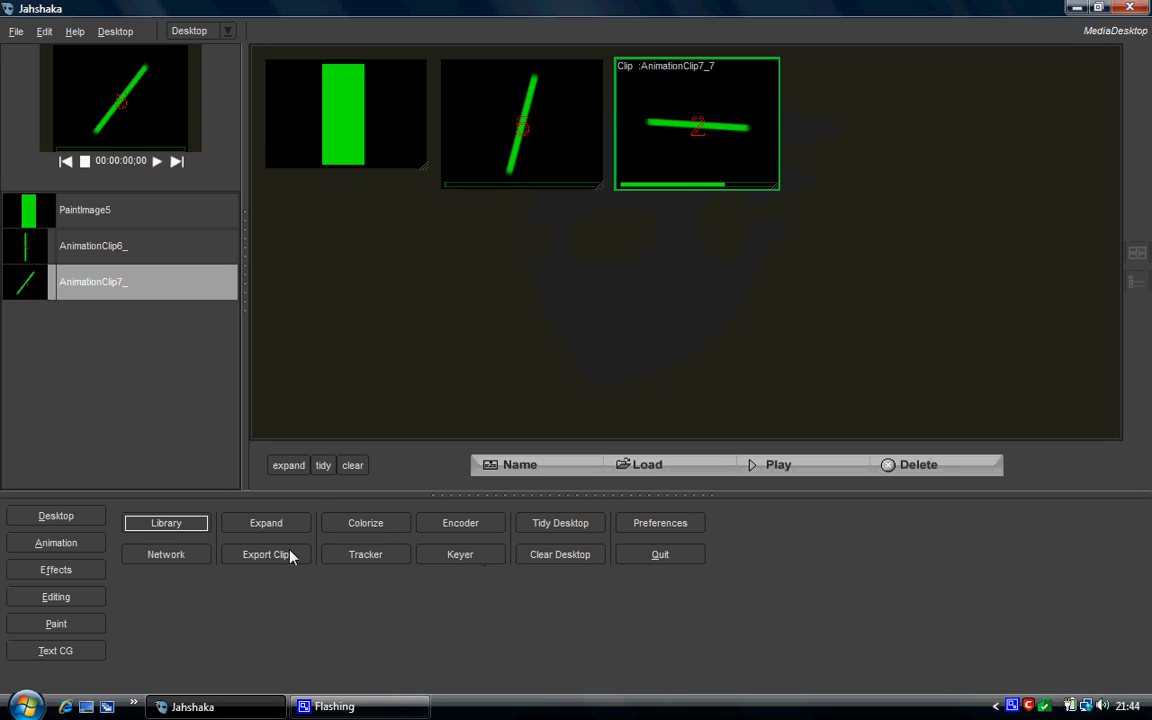
mouse_move(452, 535)
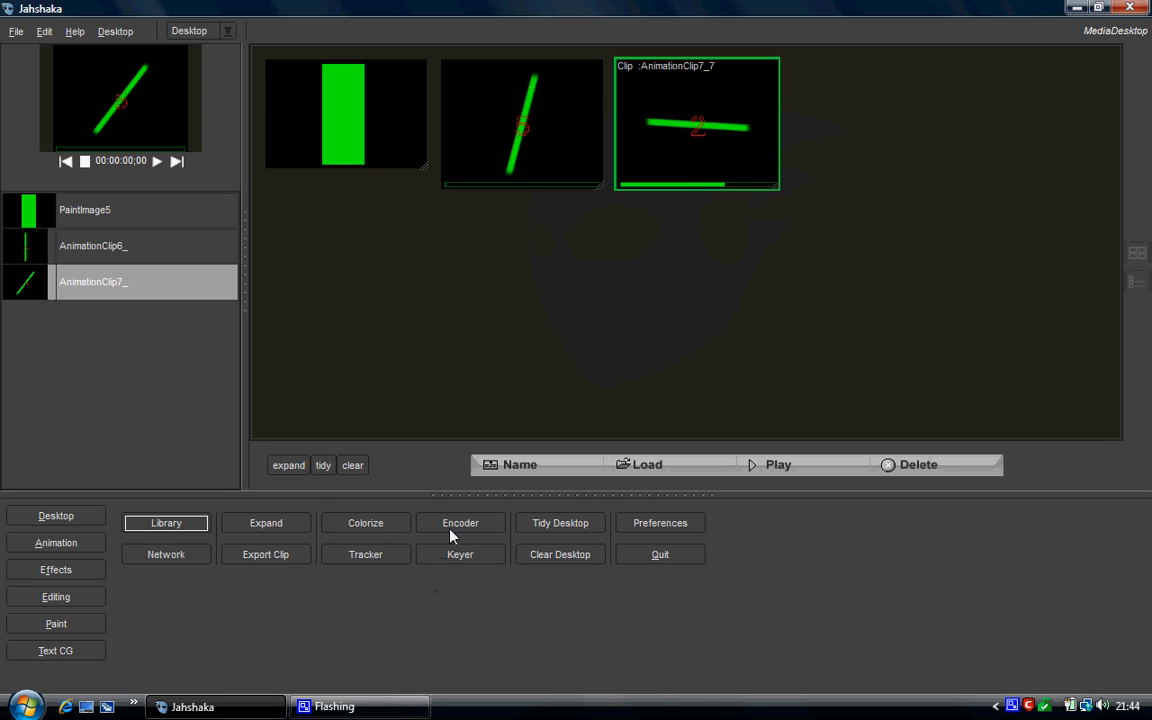
Step: Open the encoder for AnimationClip7_ and keep FFmpeg DIVX as the encoding format
left_click(460, 522)
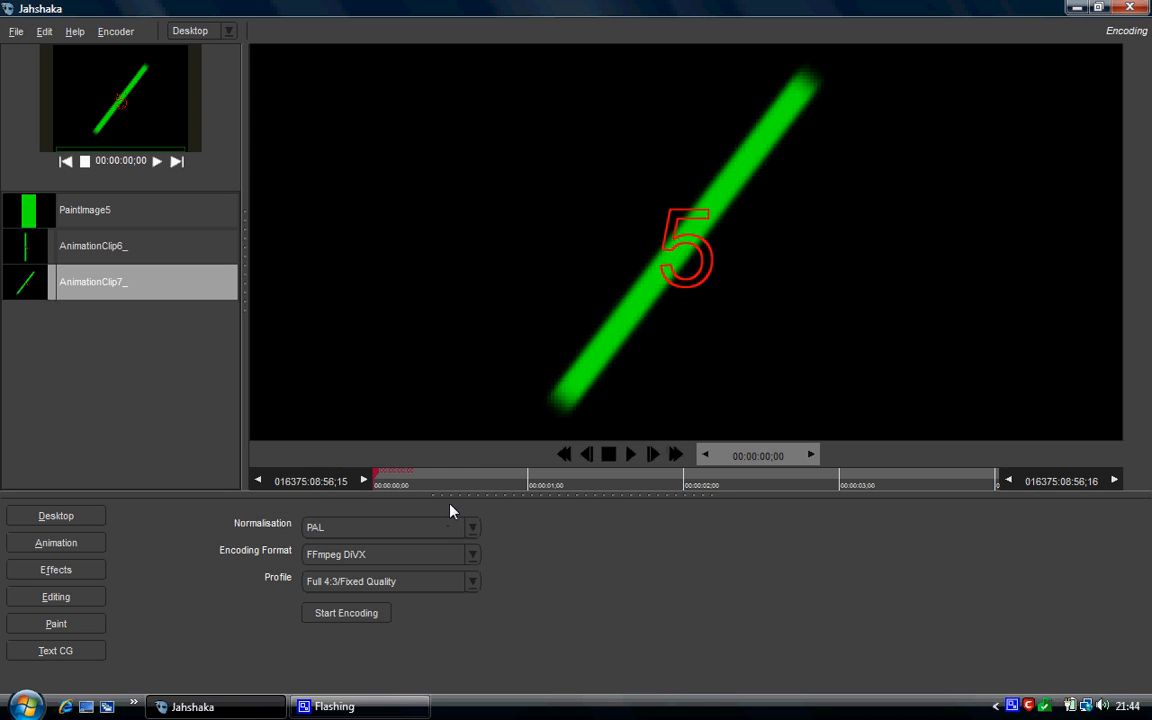
mouse_move(312, 537)
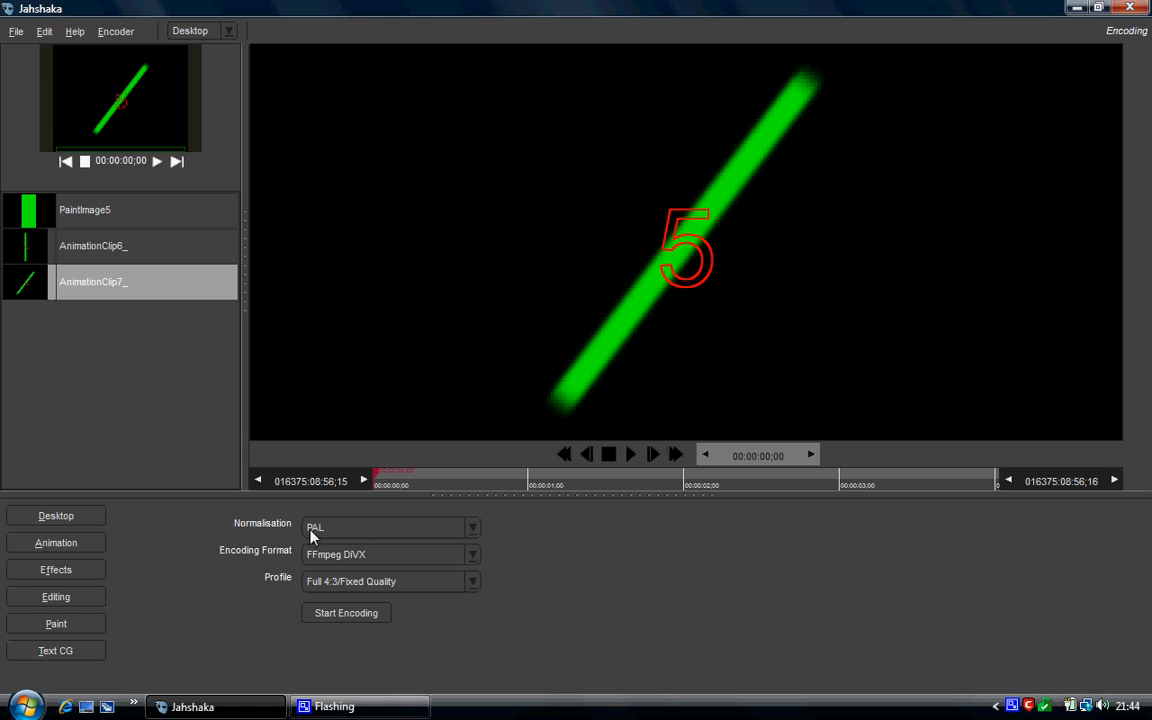
left_click(472, 527)
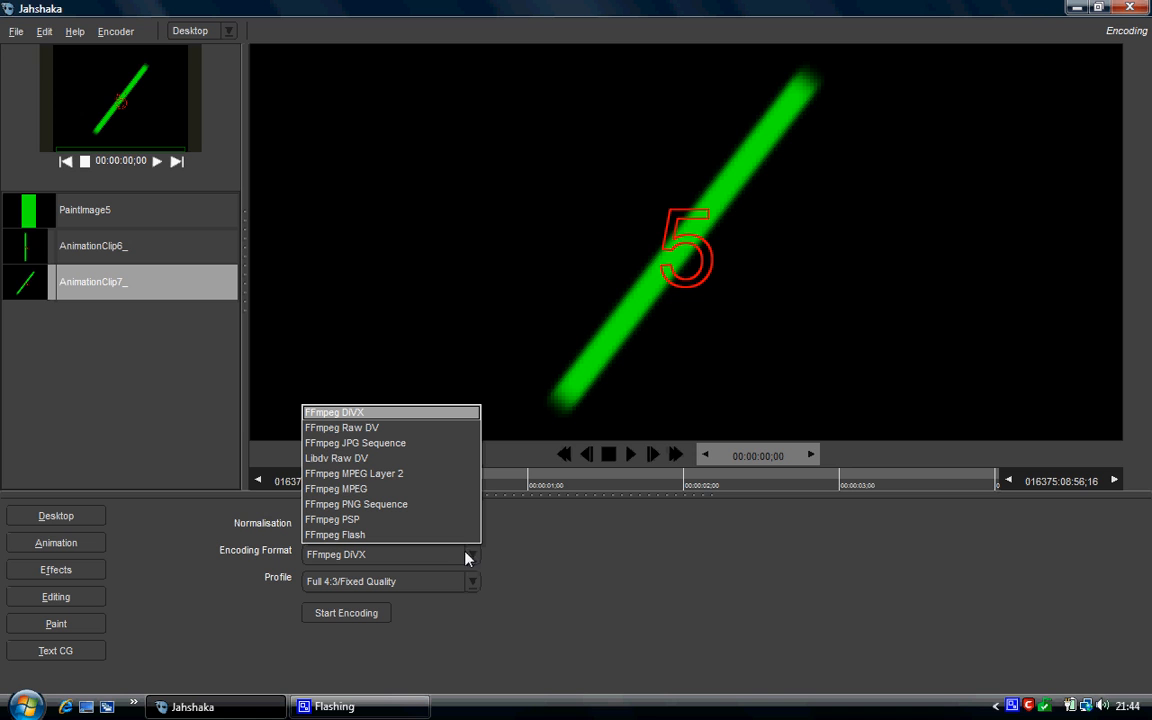
mouse_move(363, 415)
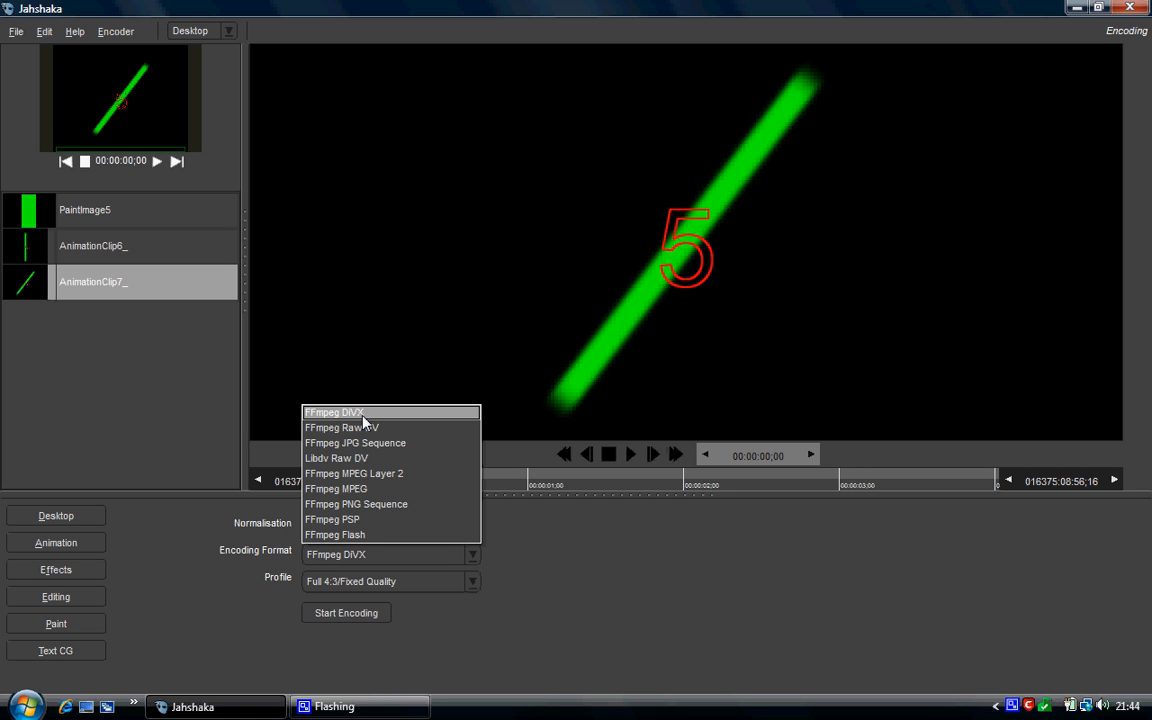
mouse_move(380, 433)
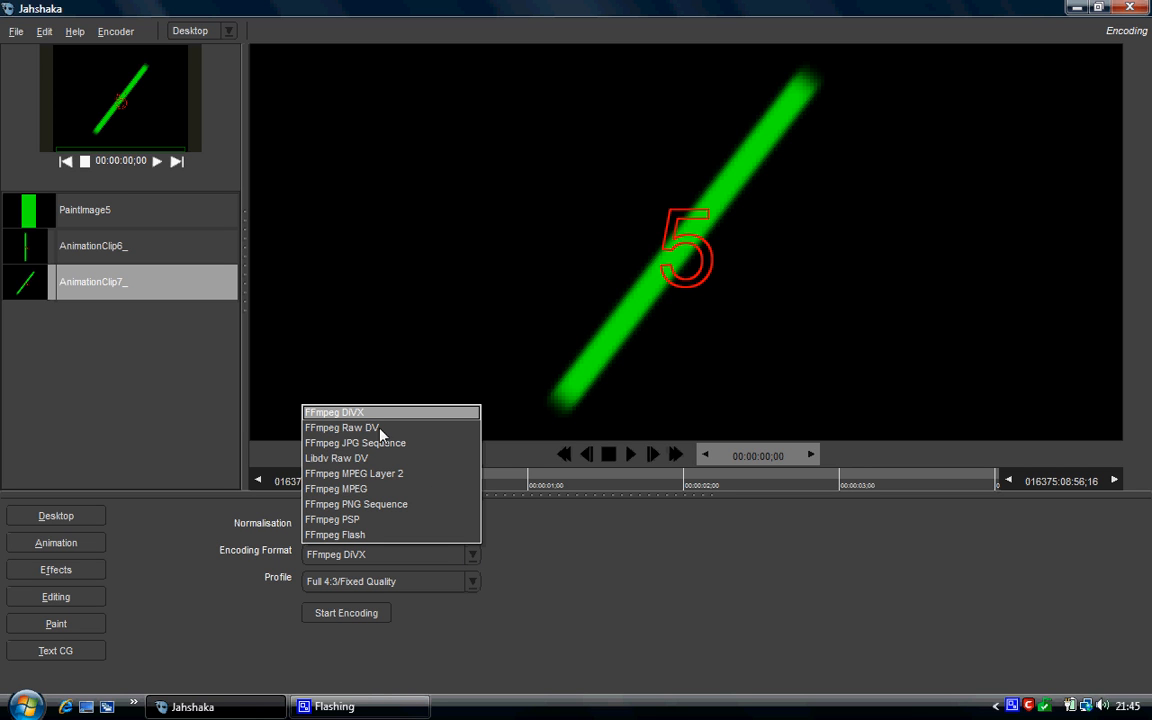
left_click(335, 412)
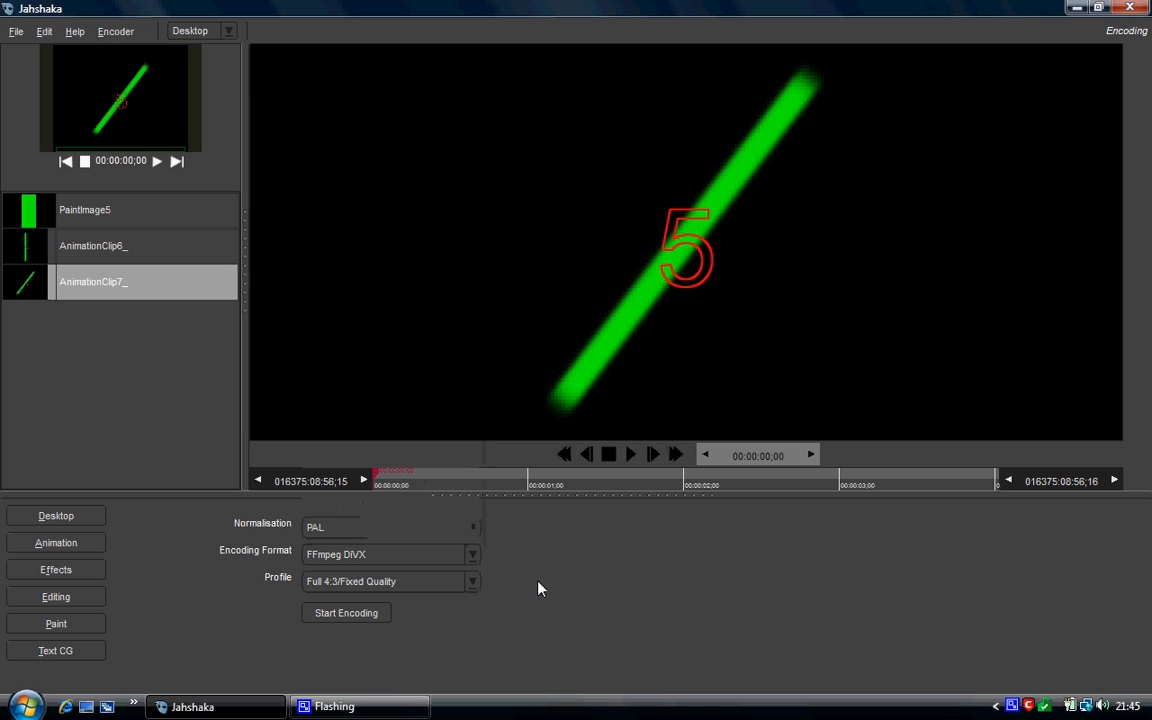
left_click(472, 581)
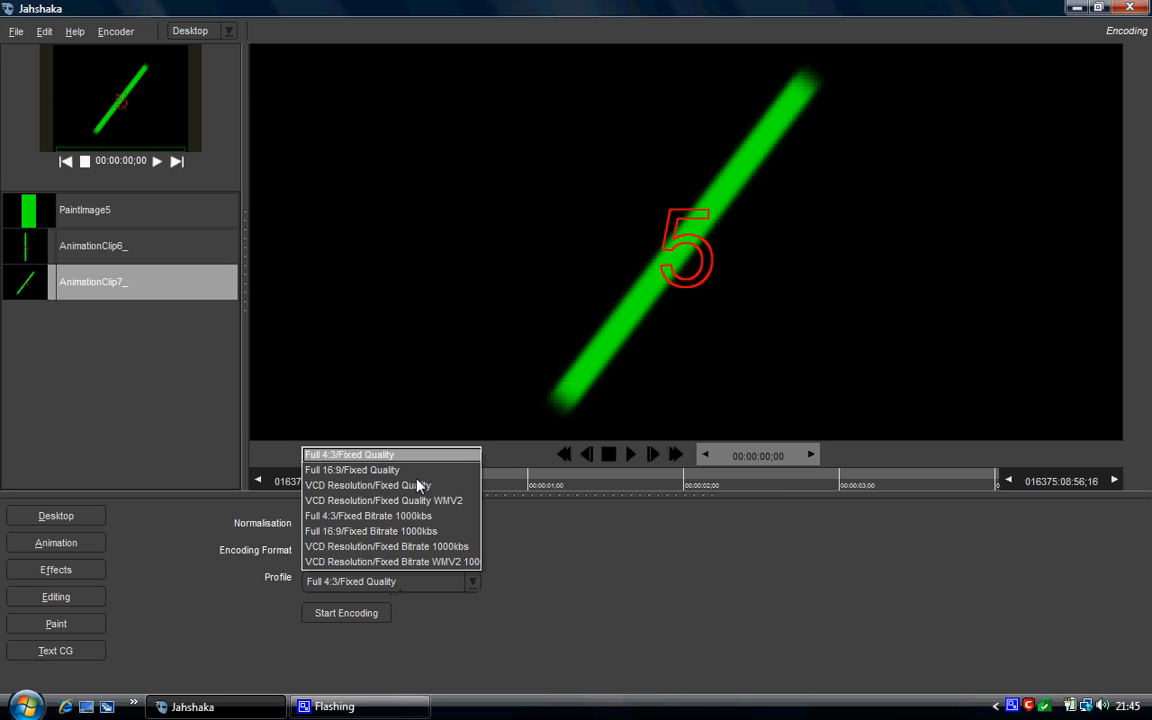
mouse_move(399, 485)
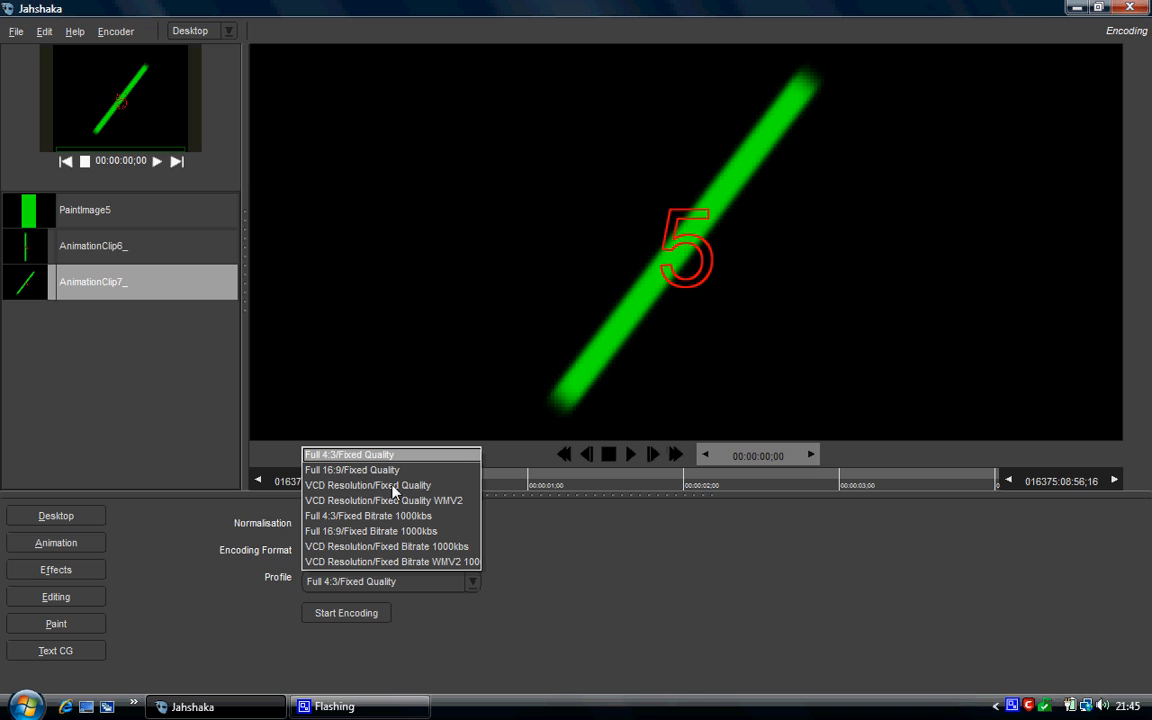
mouse_move(361, 463)
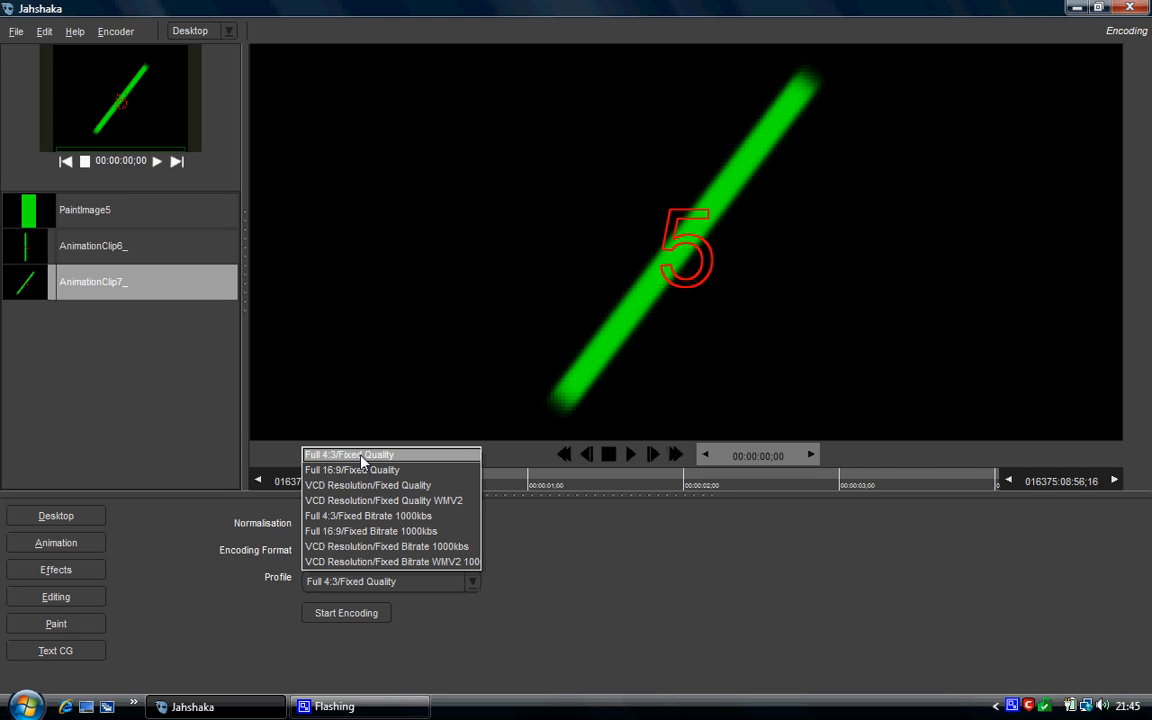
Step: Choose the Full 4:3/Fixed Quality profile, then minimise Jahshaka to the Windows desktop
left_click(350, 455)
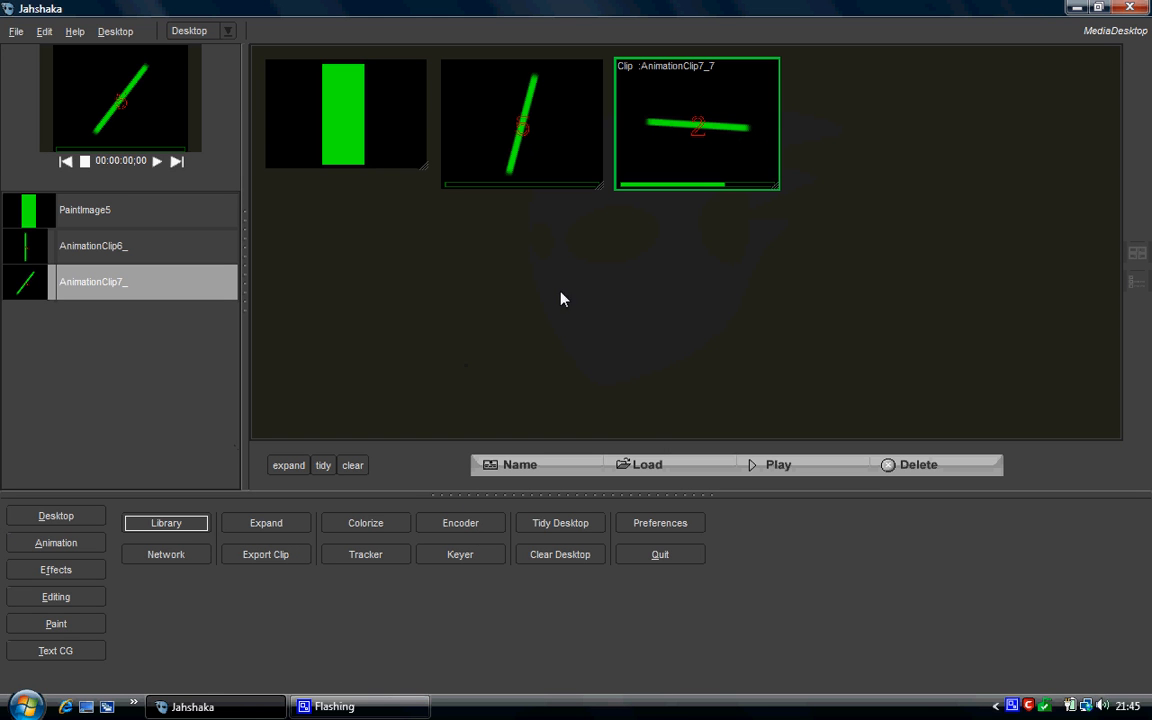
mouse_move(460, 530)
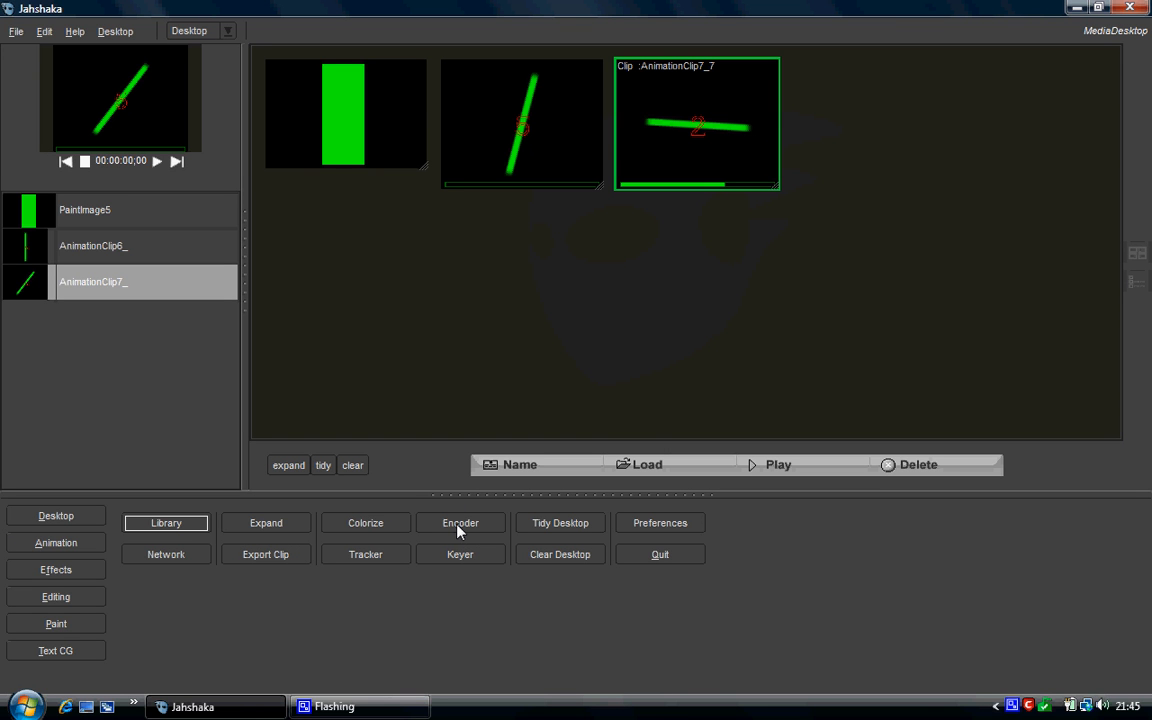
mouse_move(202, 616)
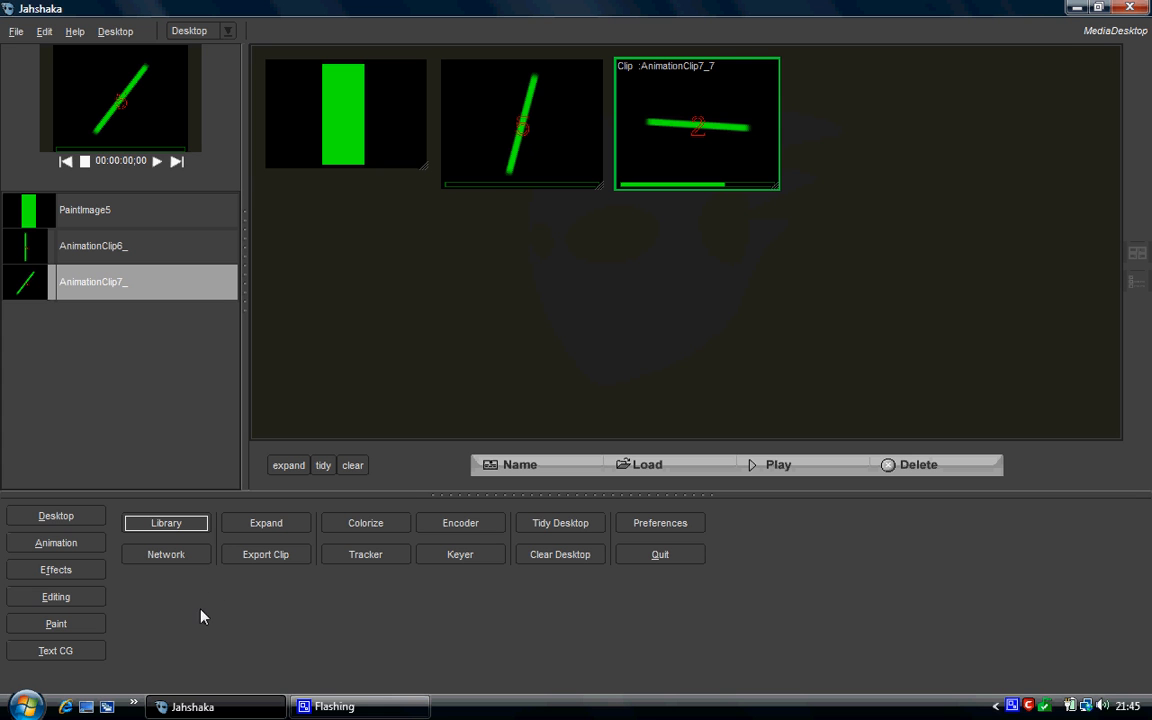
mouse_move(376, 470)
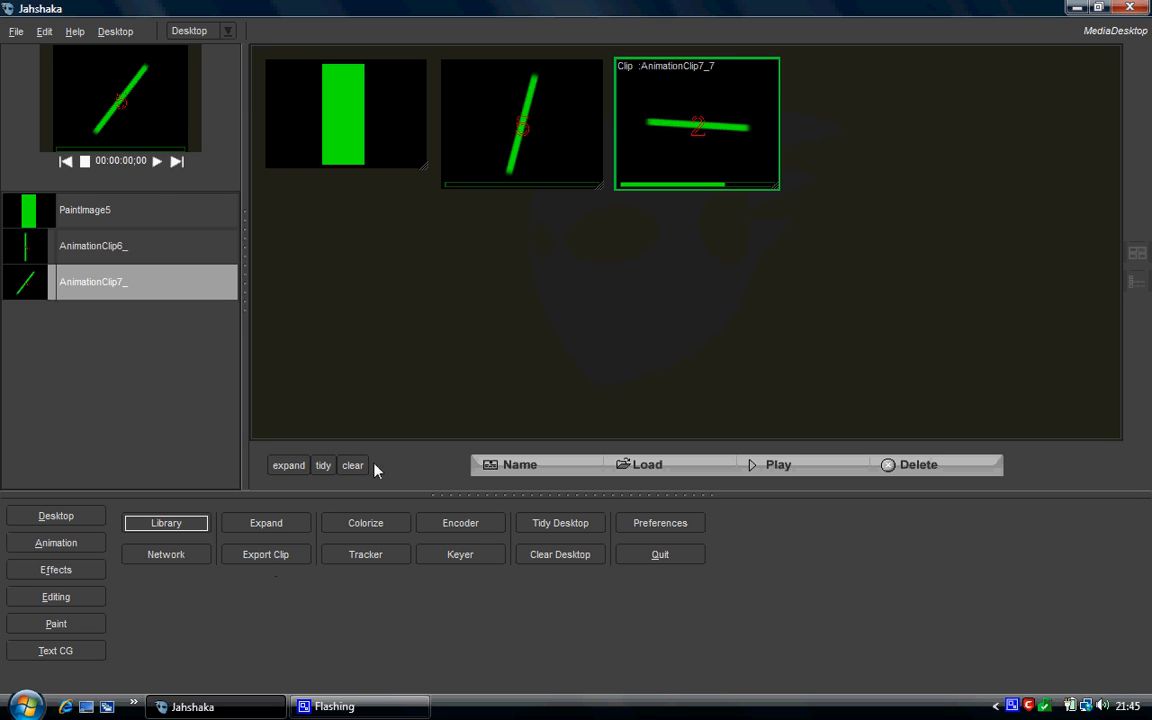
left_click(1077, 8)
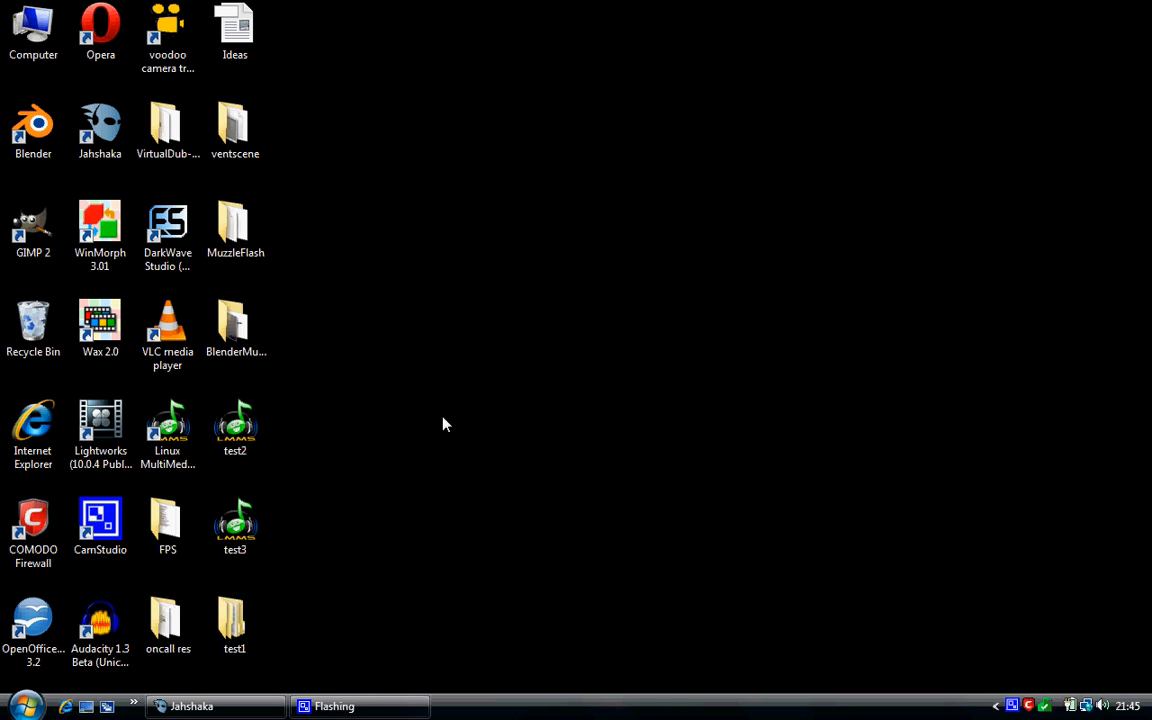
Step: Browse the AnimationClip6_ frame images inside the test1 folder in Explorer
double_click(234, 618)
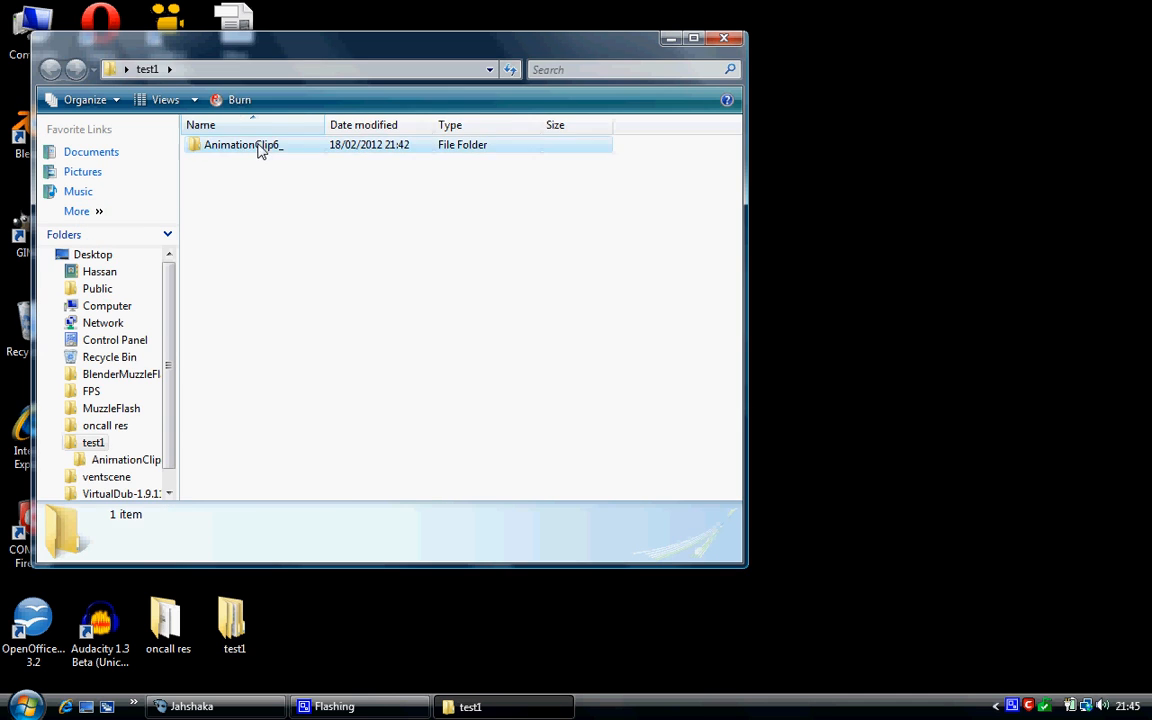
double_click(243, 144)
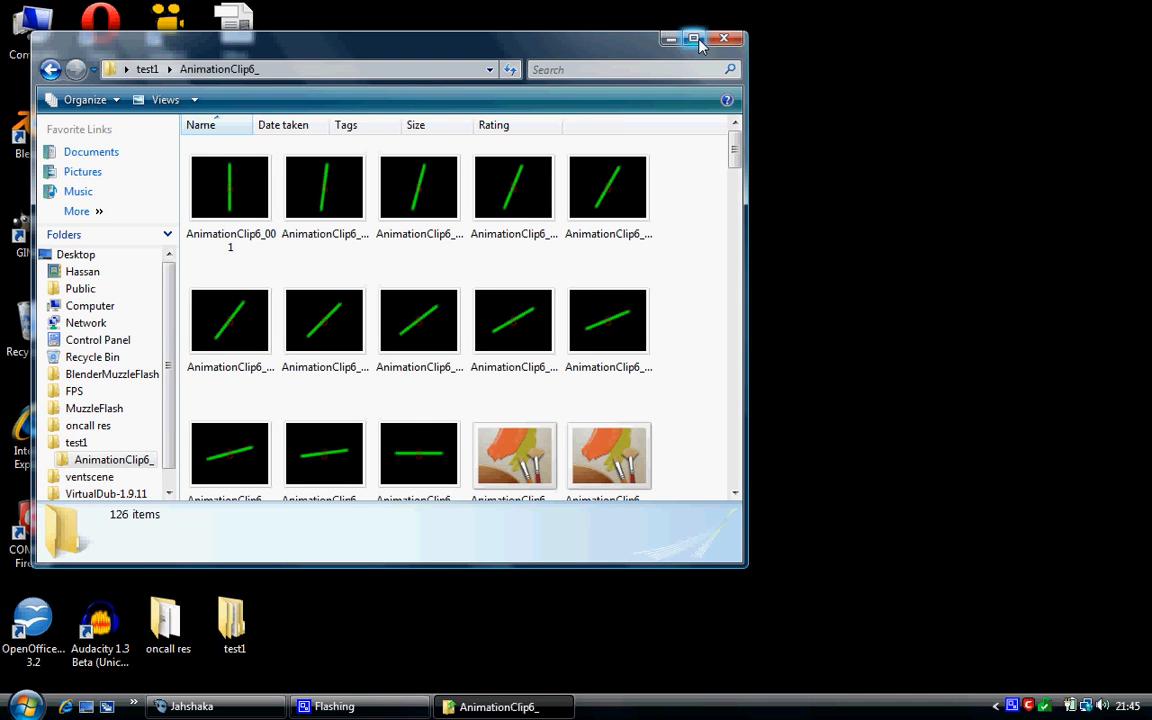
left_click(693, 39)
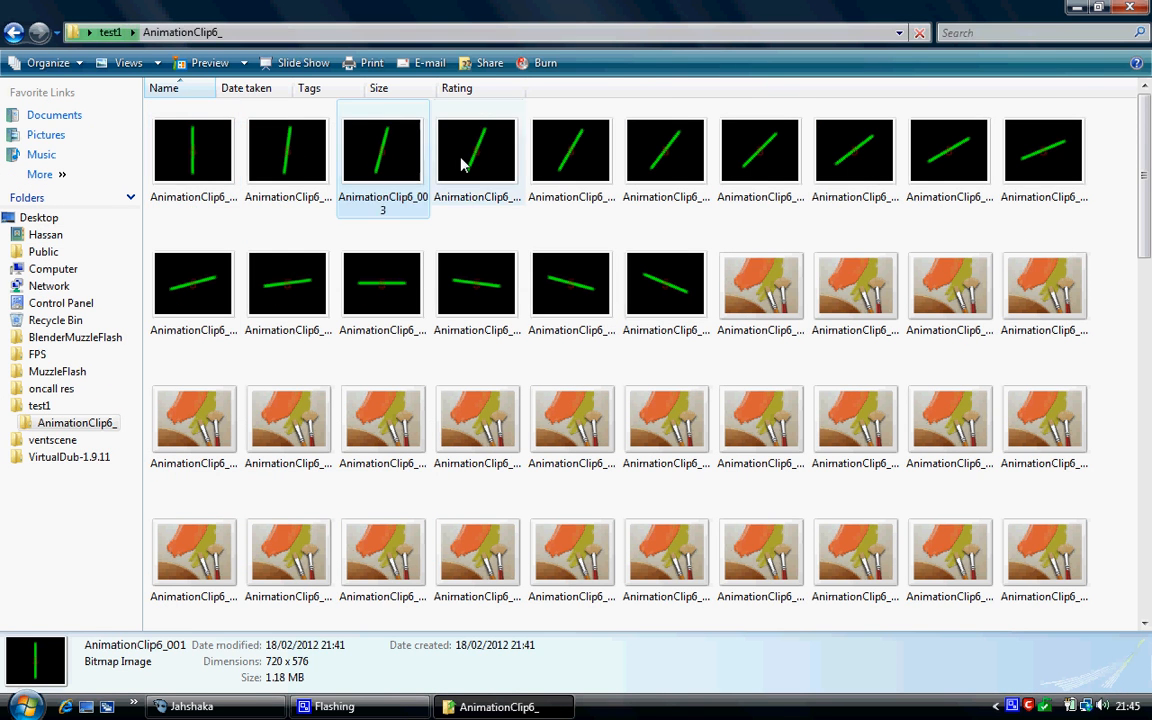
left_click(855, 150)
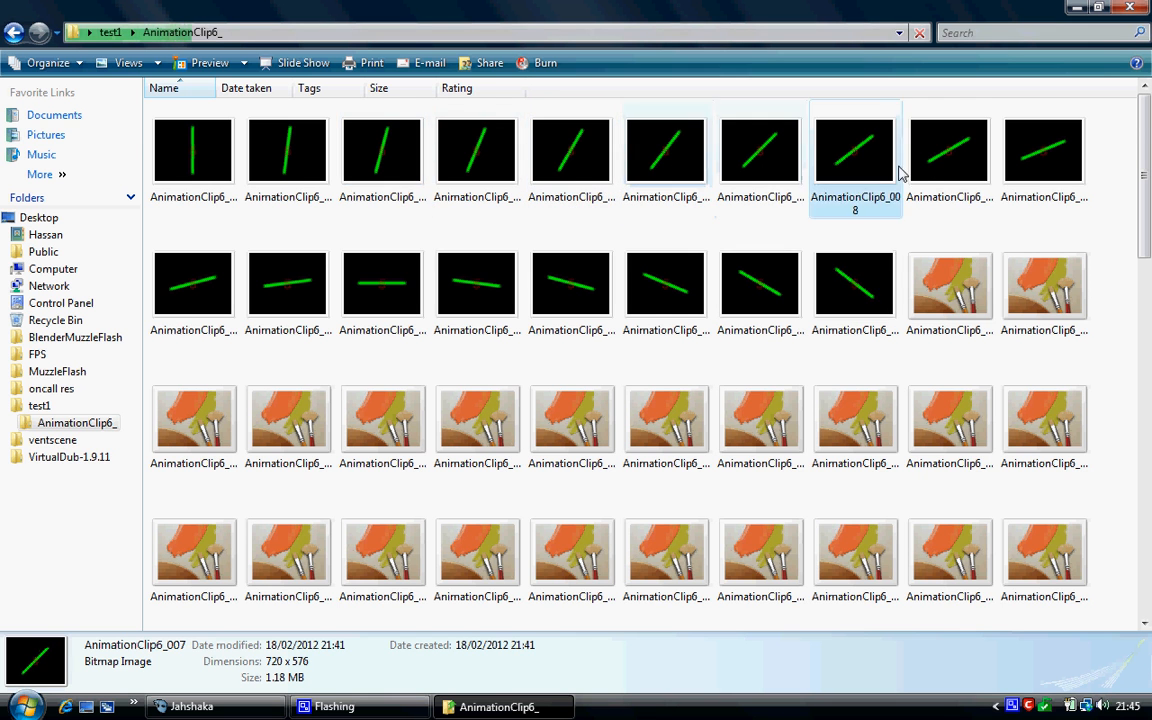
scroll("down", 3)
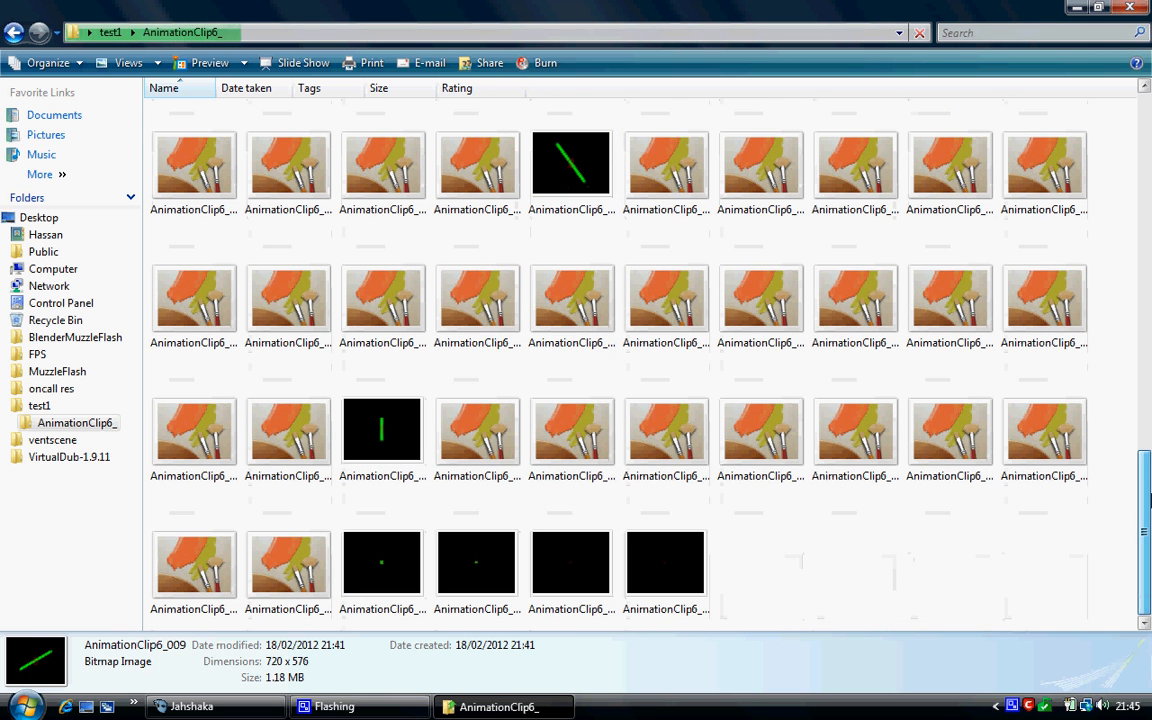
left_click(855, 430)
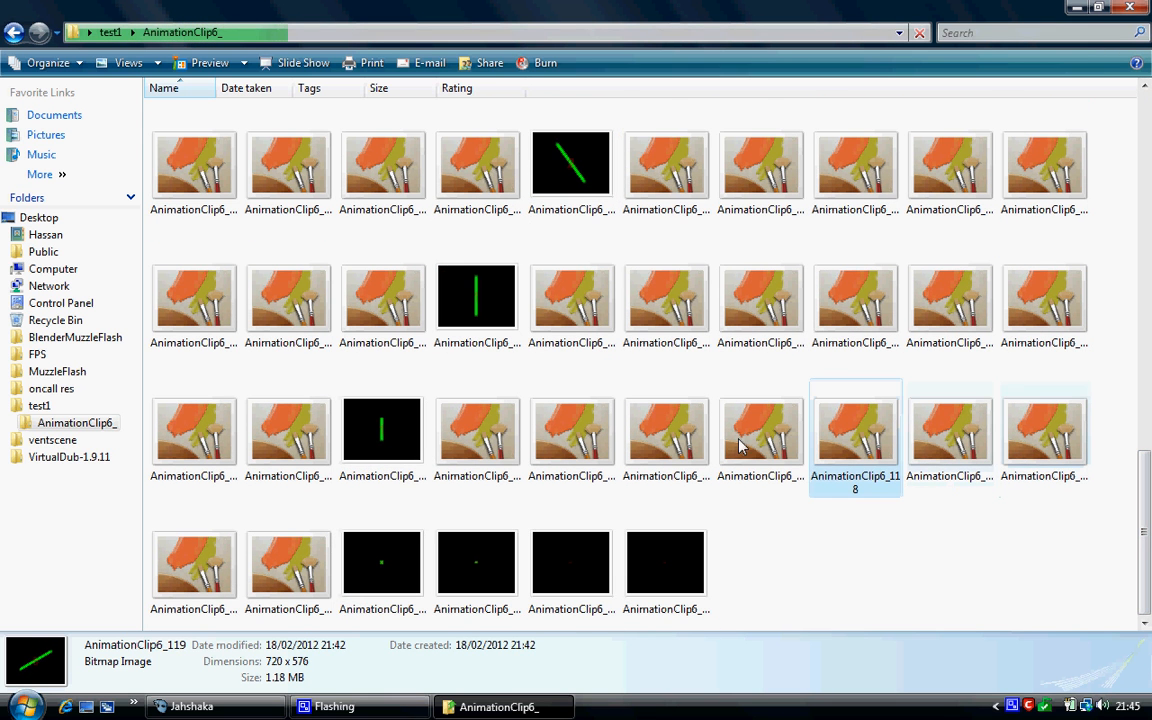
Step: Bring Jahshaka back to the front in its Editing module
left_click(192, 706)
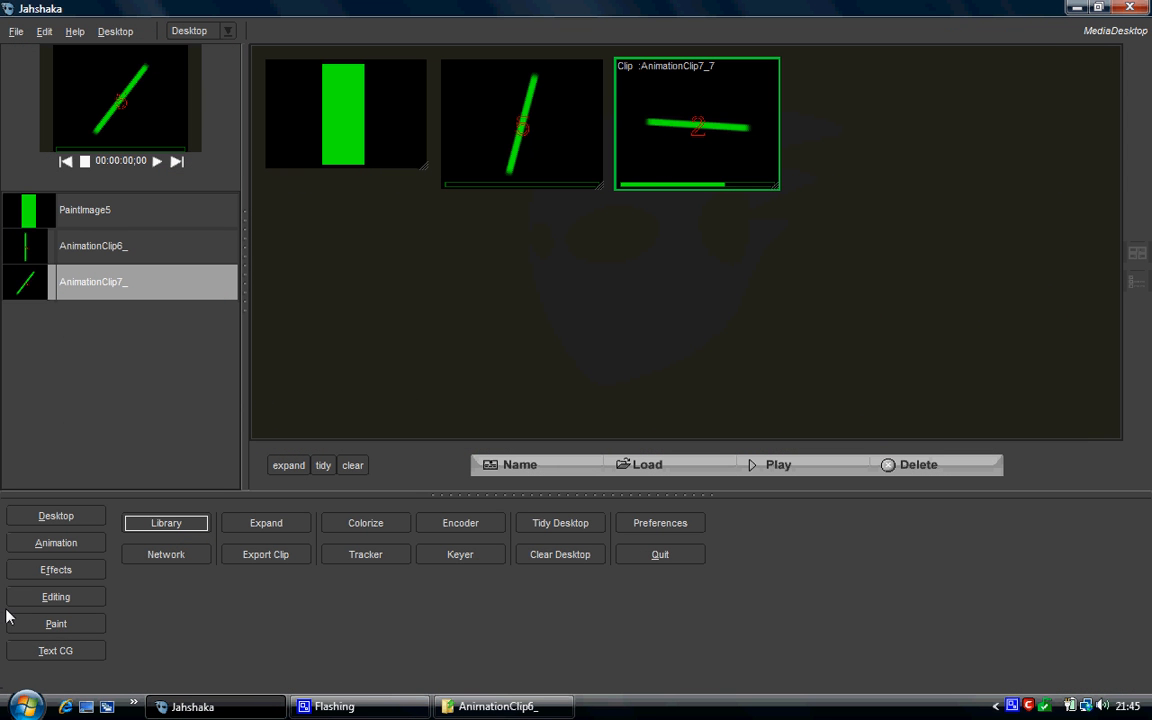
mouse_move(56, 597)
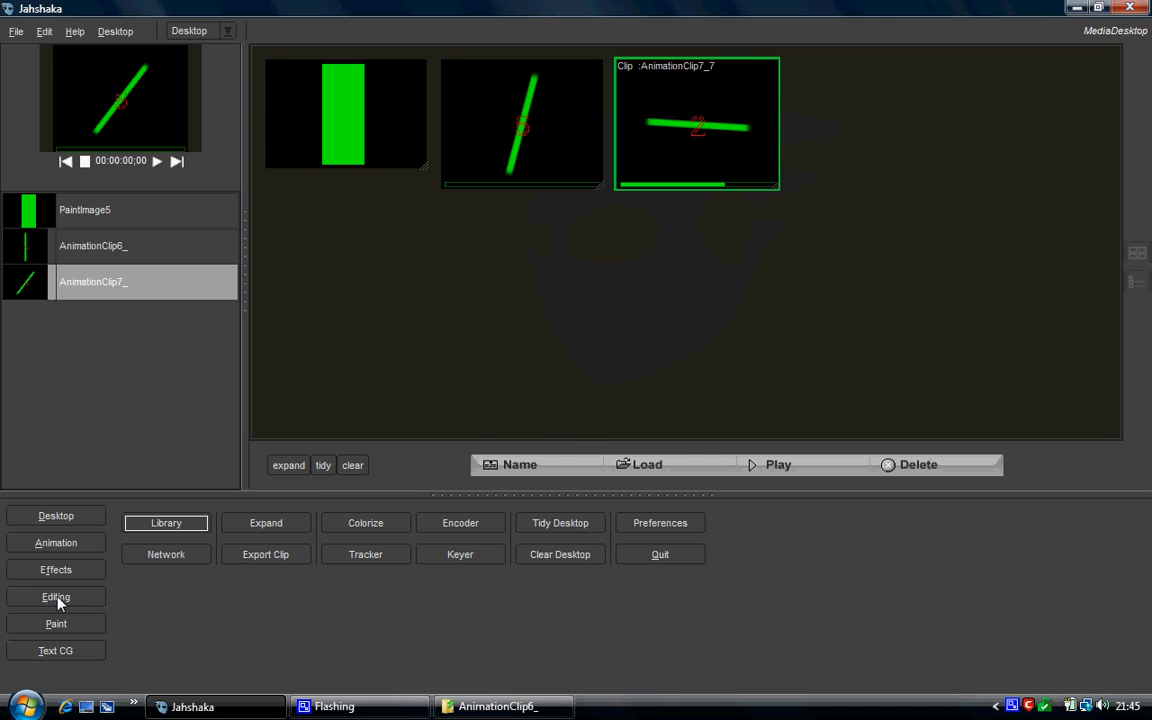
left_click(55, 597)
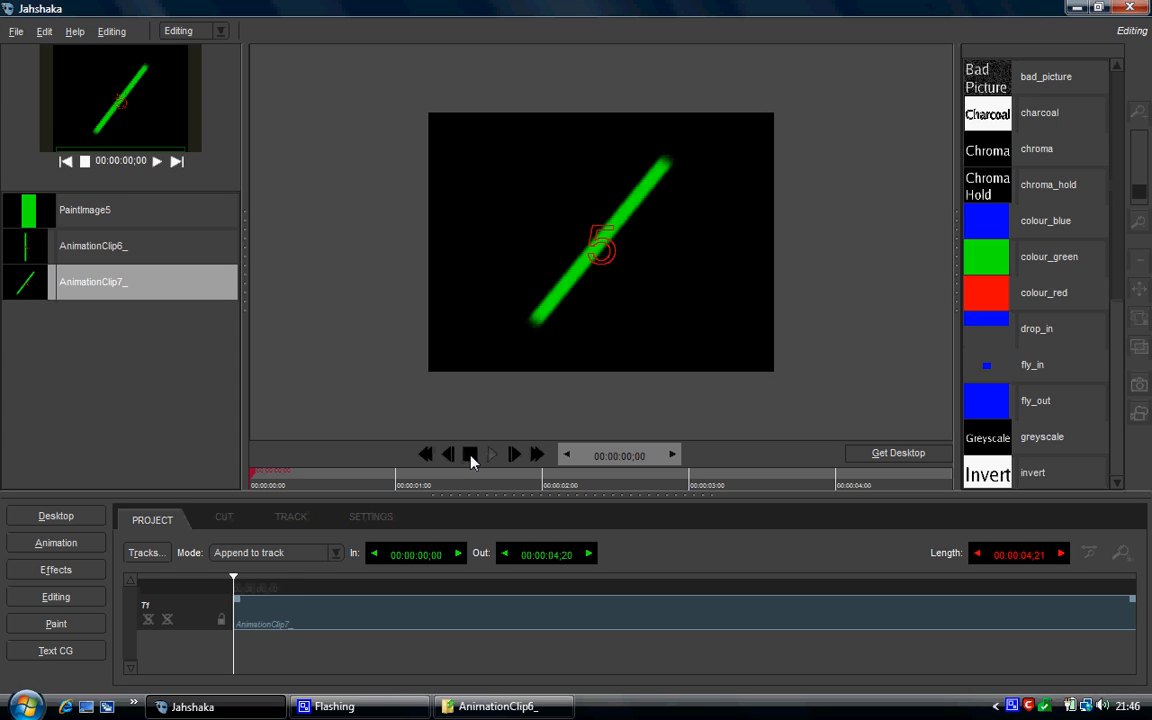
Step: Play AnimationClip7_, scrub to its end, and return to frame 00:00:00;00
left_click(513, 453)
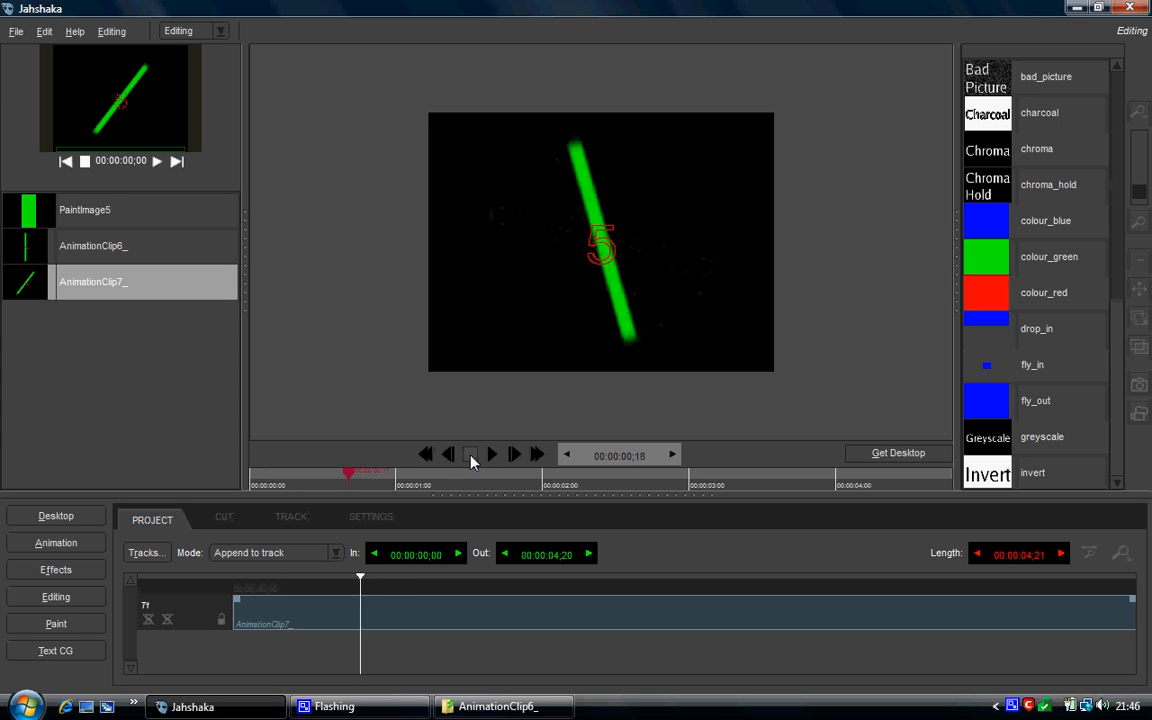
left_click(491, 453)
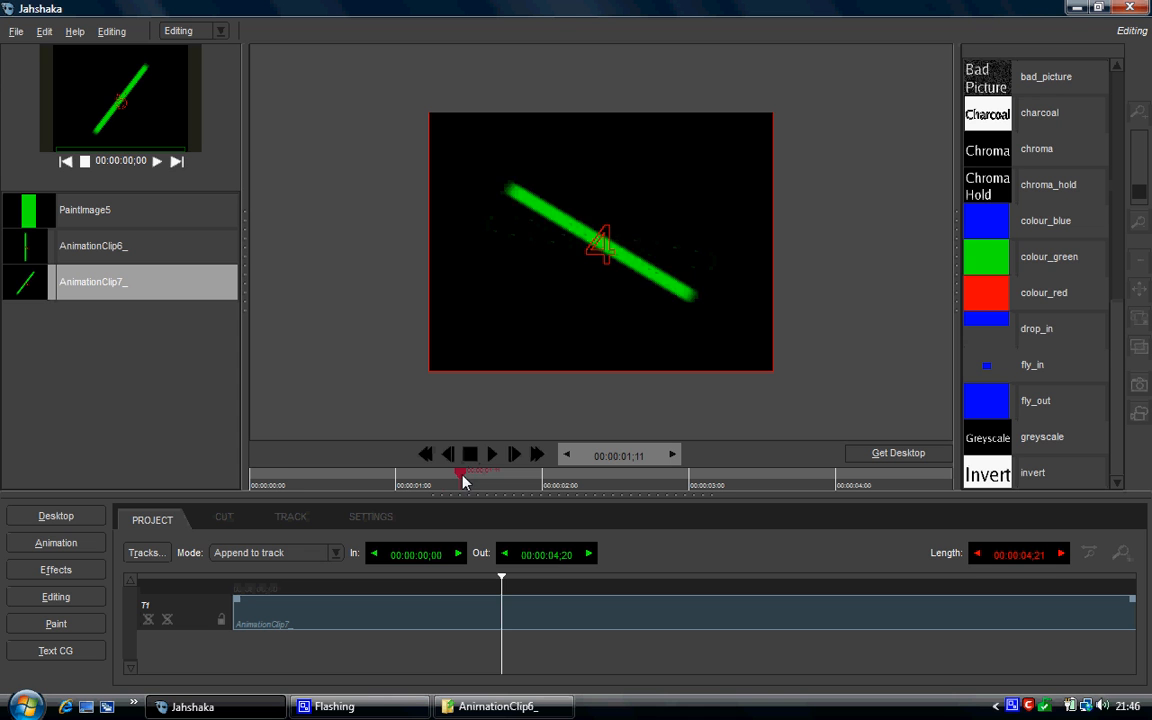
left_click_drag(460, 475, 720, 490)
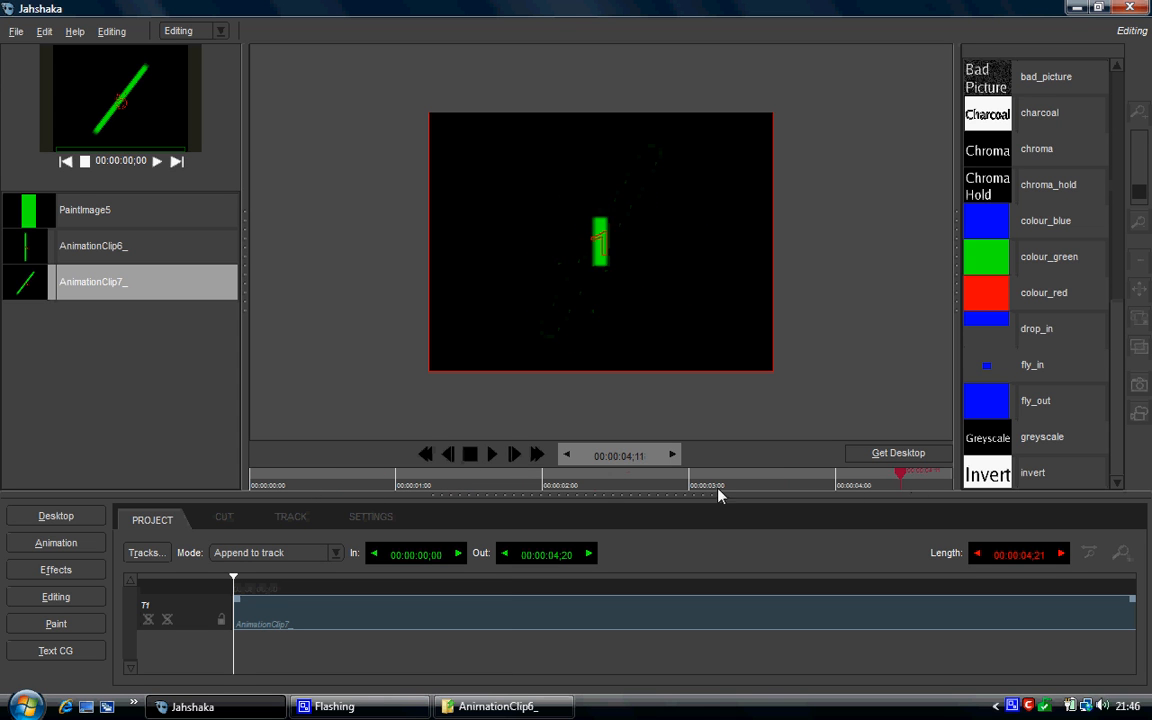
left_click(424, 454)
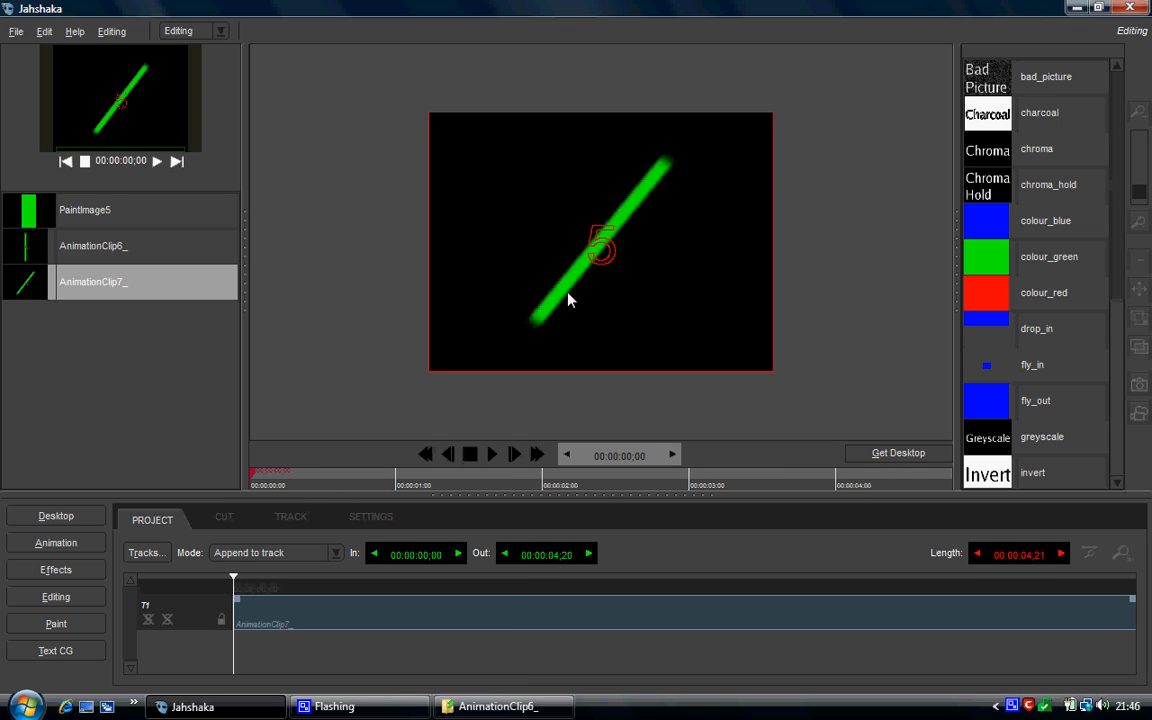
mouse_move(85, 550)
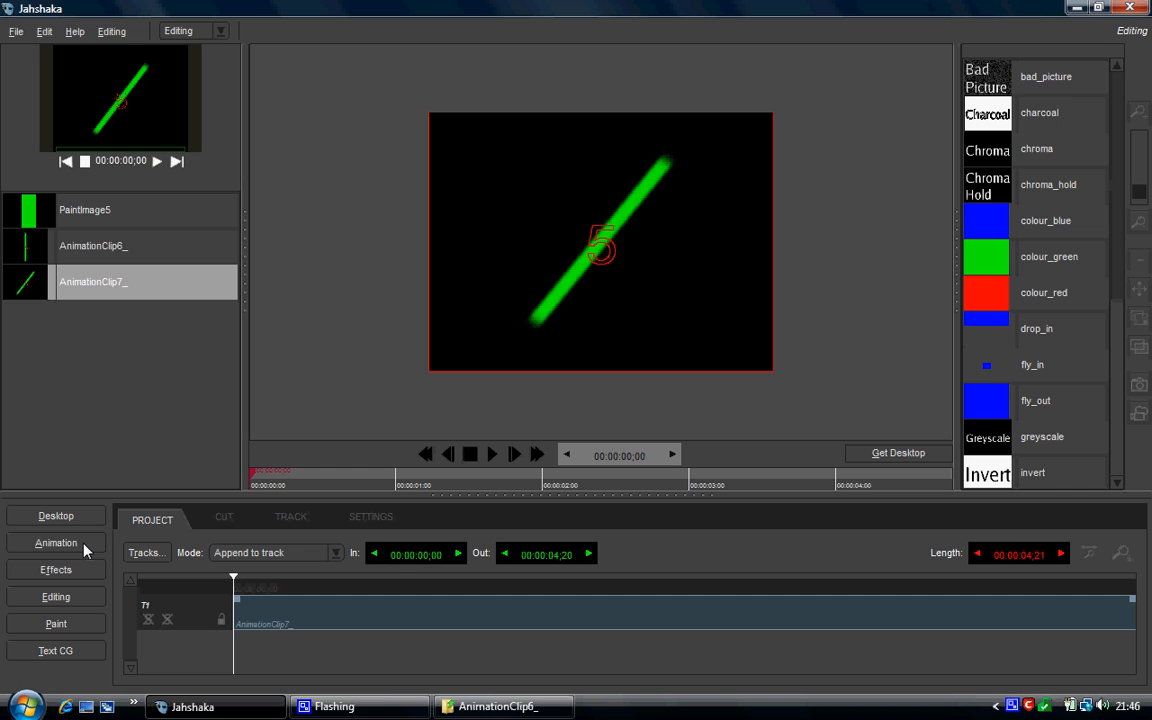
mouse_move(78, 635)
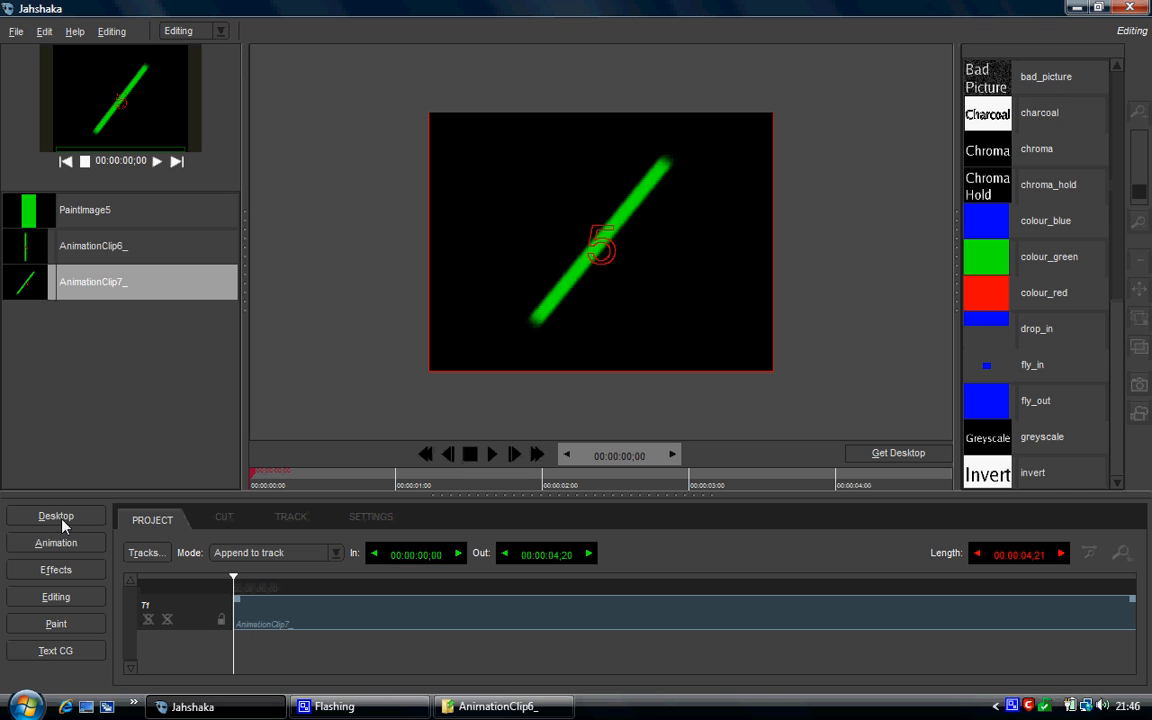
mouse_move(457, 624)
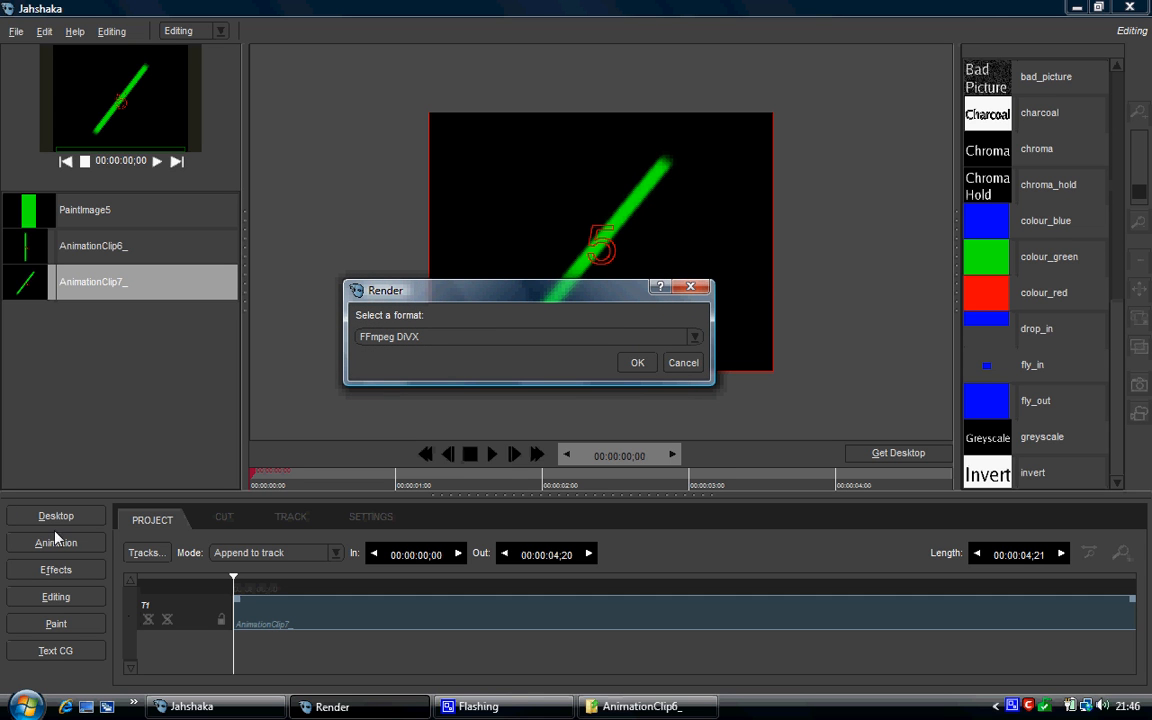
mouse_move(611, 343)
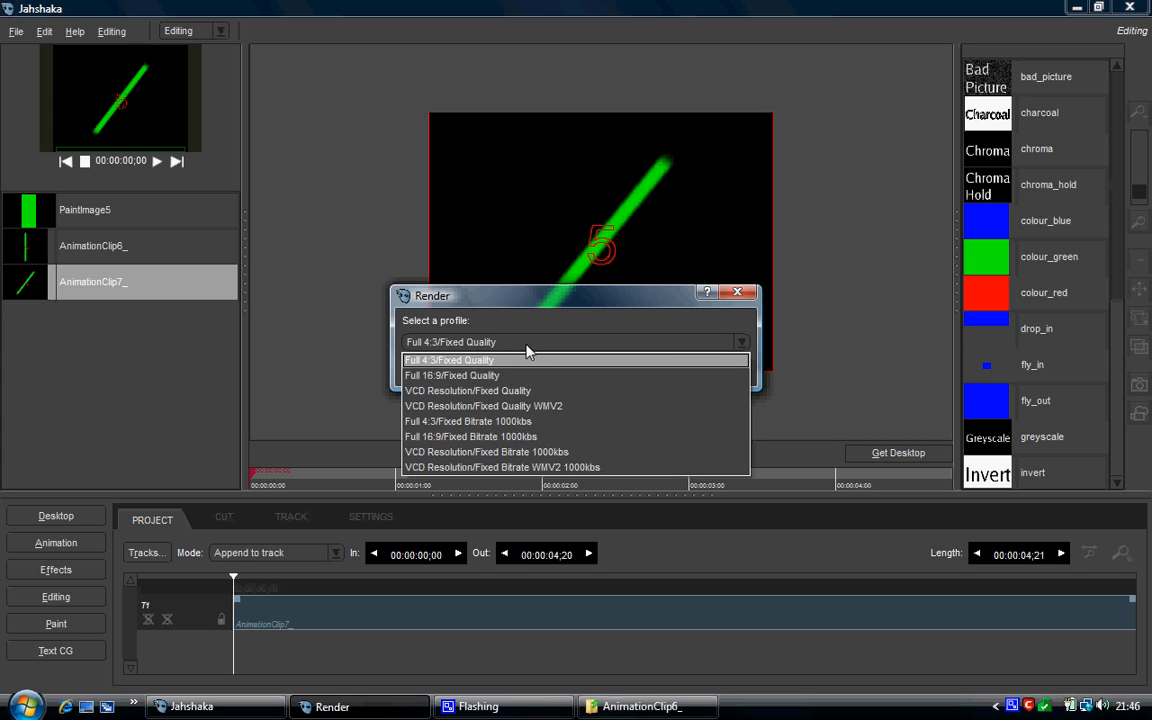
Step: Set the render profile to Full 4:3/Fixed Quality and confirm
left_click(450, 360)
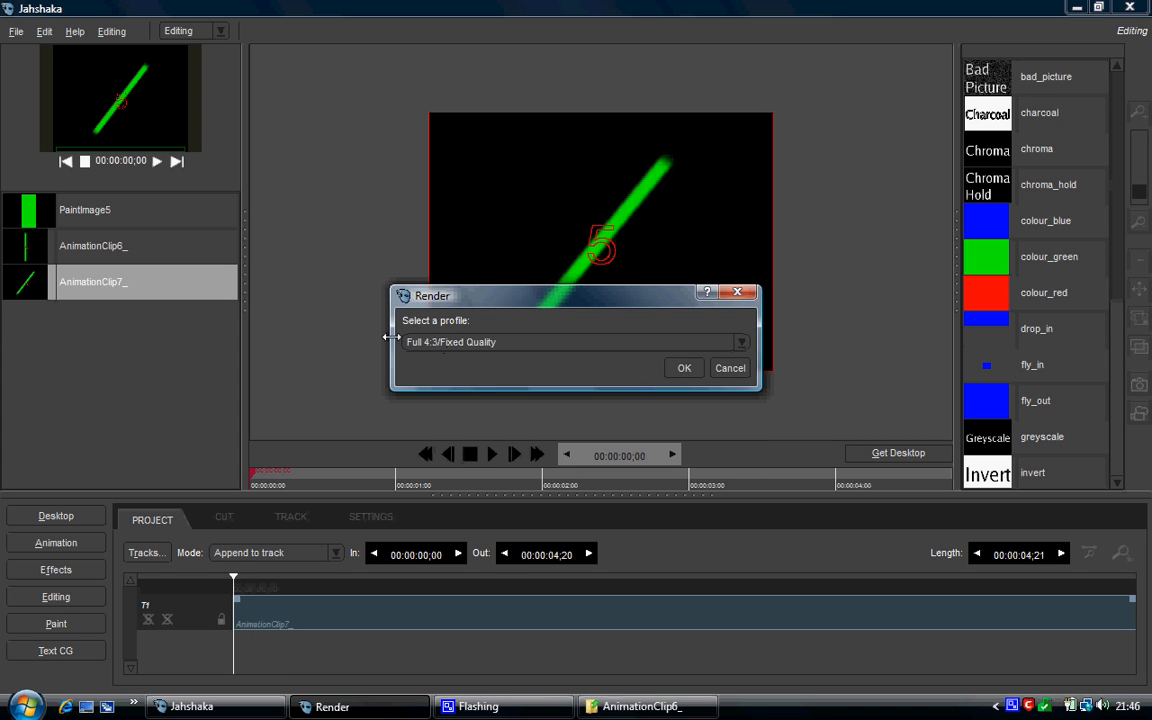
left_click(684, 367)
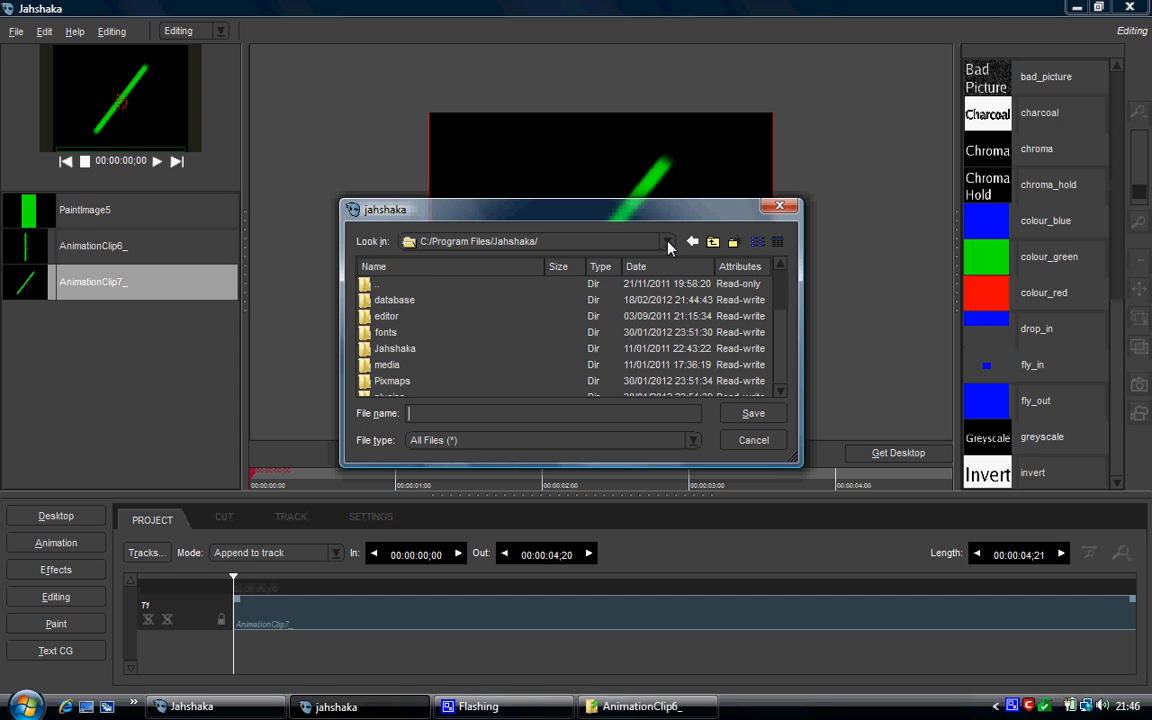
Step: Save the render as 'countdown' in C:/Users/Hassan/Desktop
left_click(692, 241)
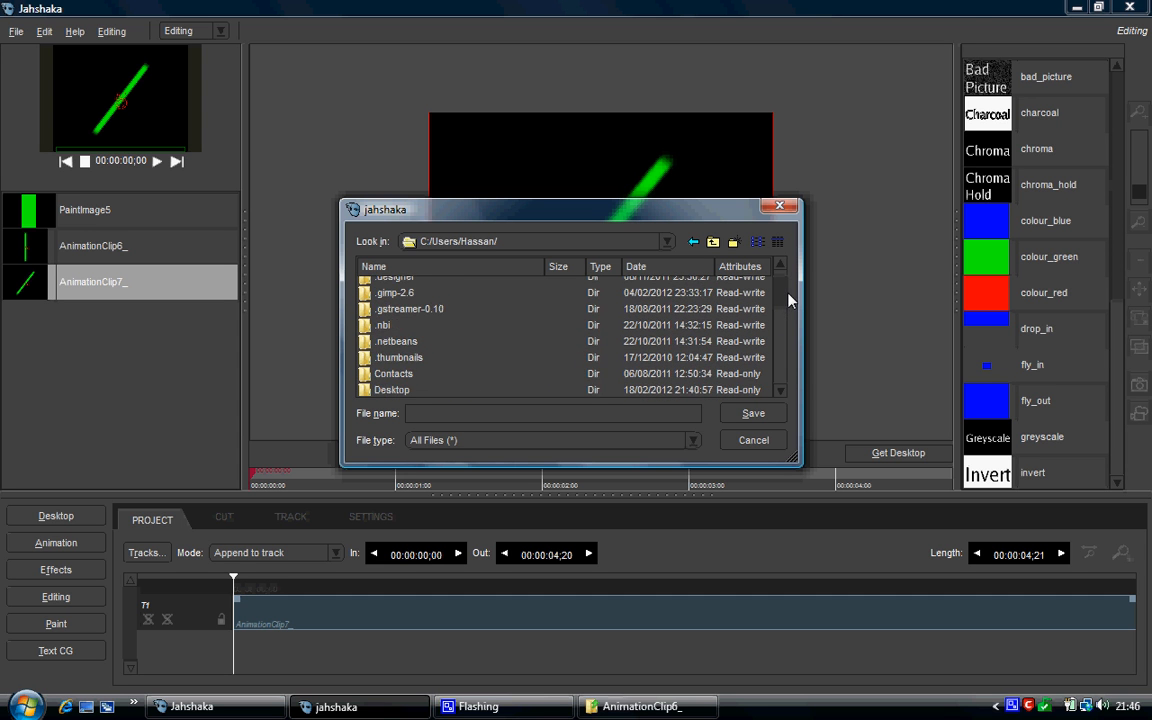
double_click(391, 389)
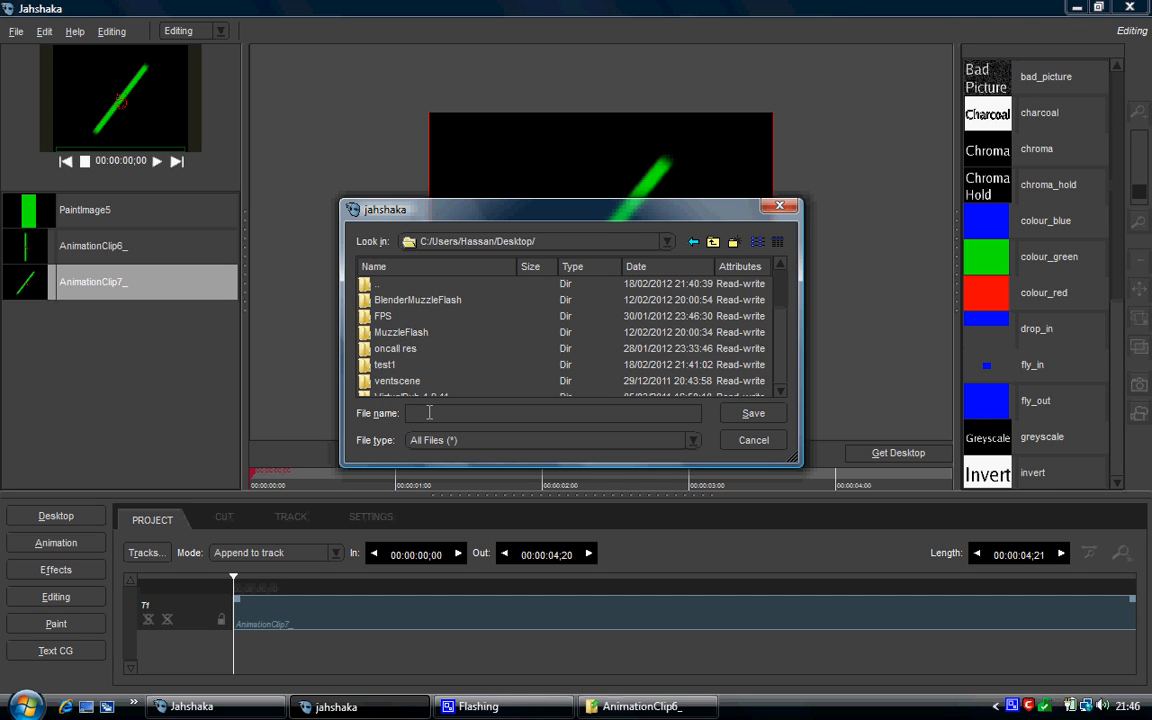
type("countd")
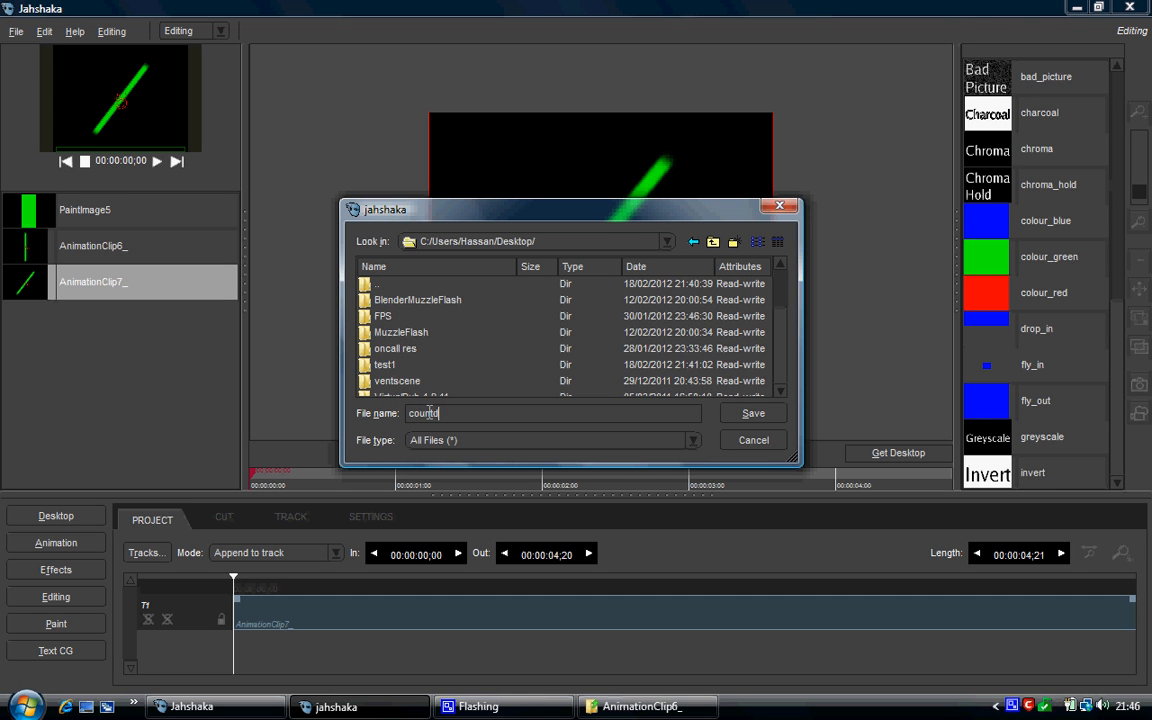
type("down")
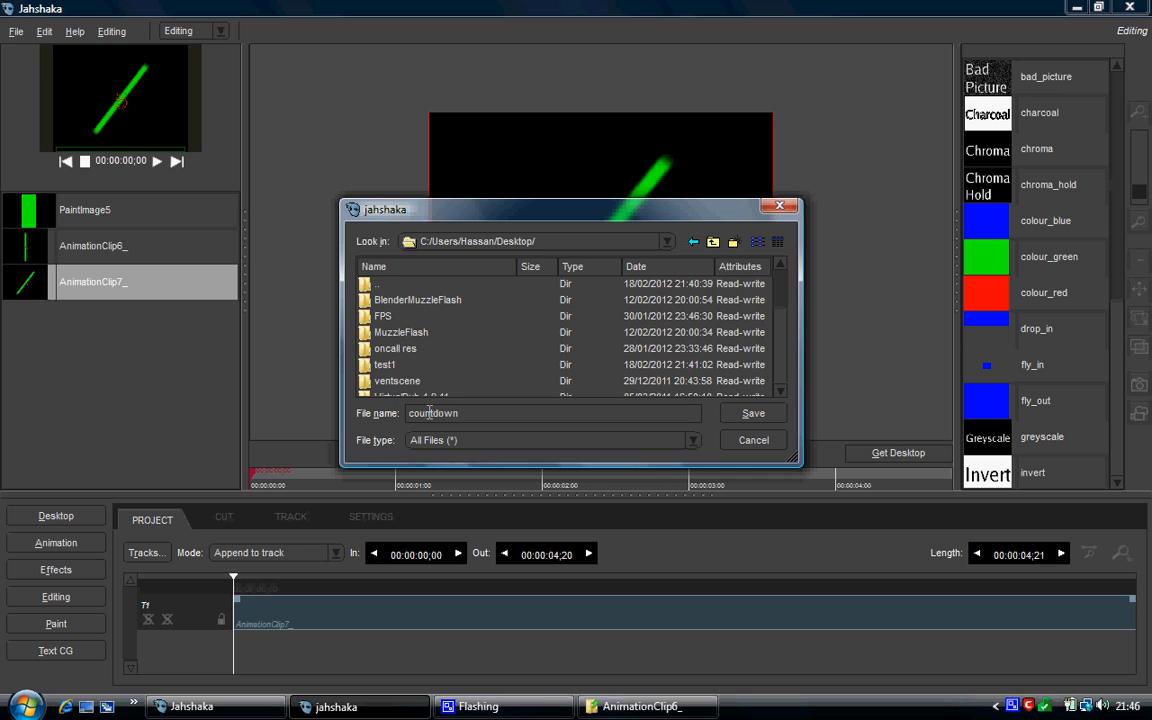
left_click(752, 413)
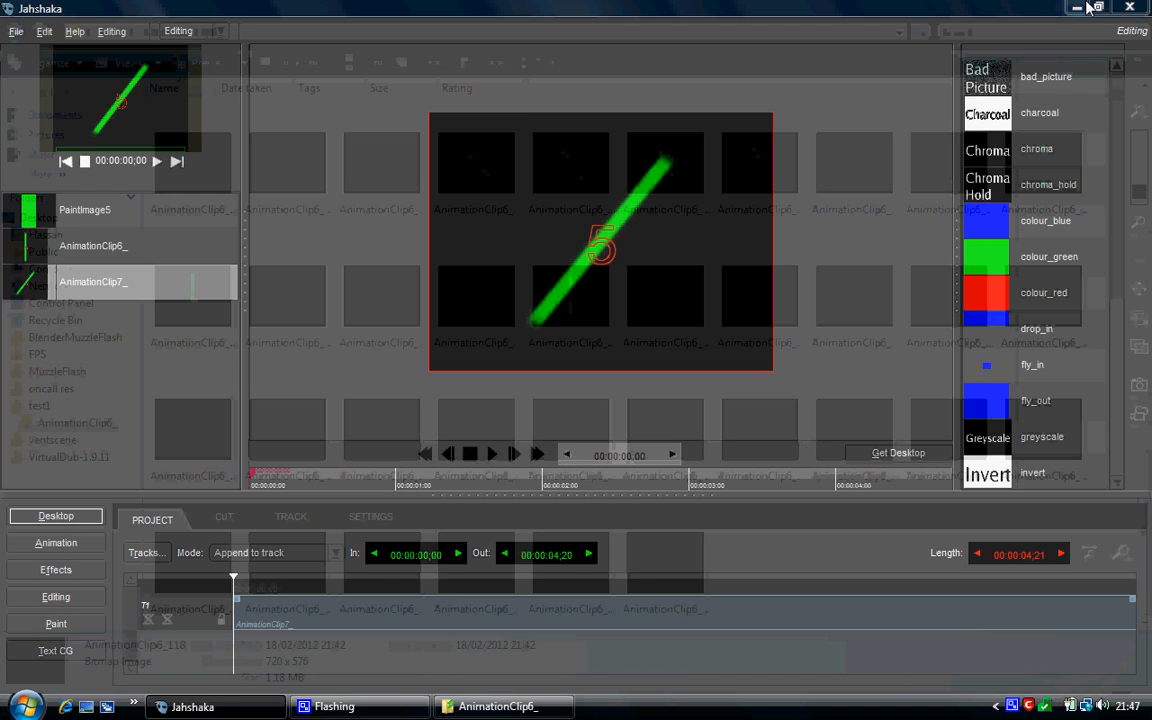
Step: Play the rendered countdown video from the desktop in Windows Media Player
left_click(1075, 8)
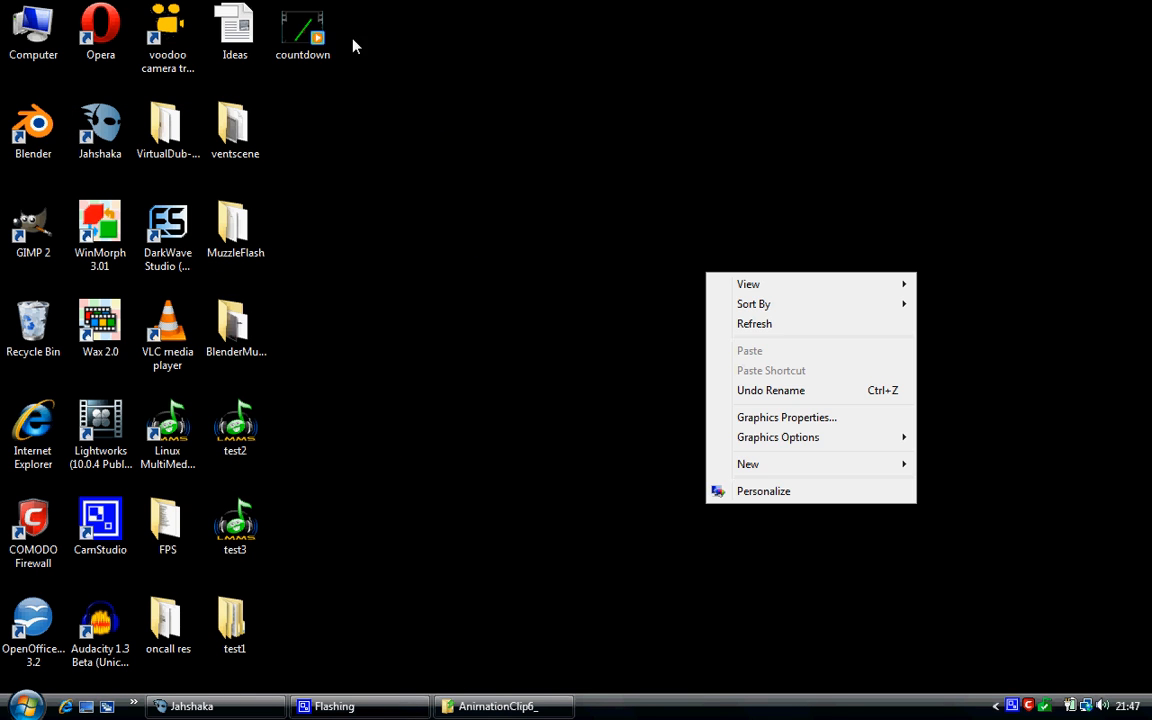
left_click(302, 30)
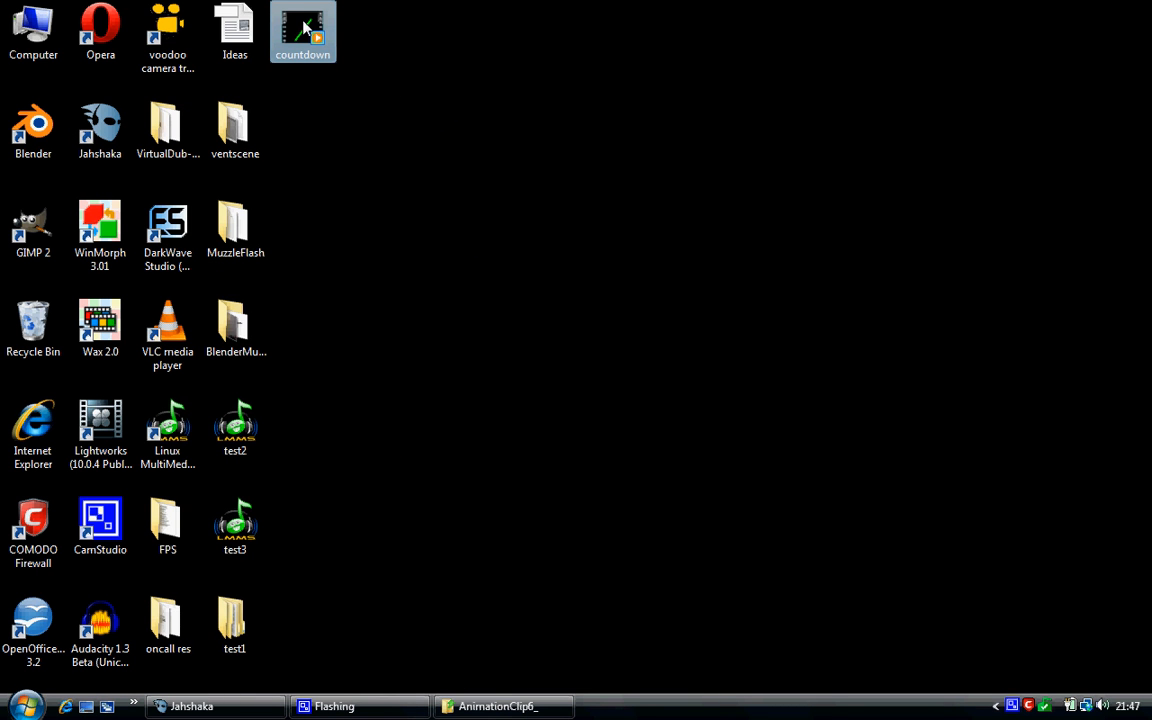
left_click(100, 30)
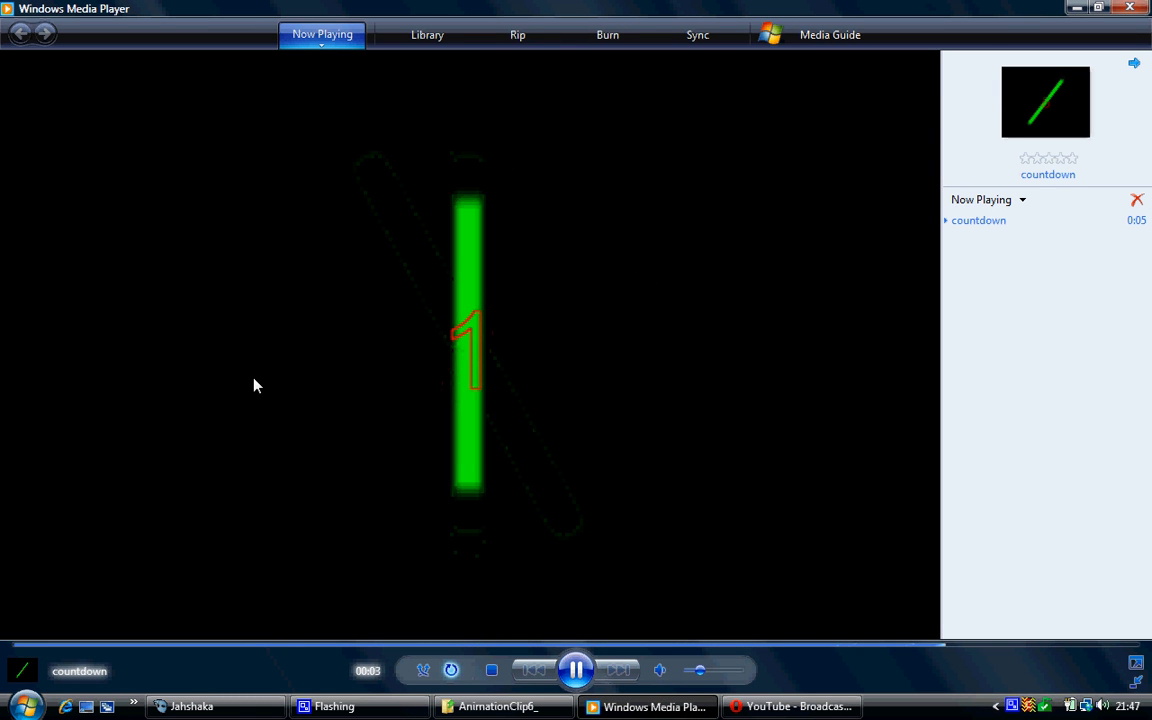
left_click(790, 706)
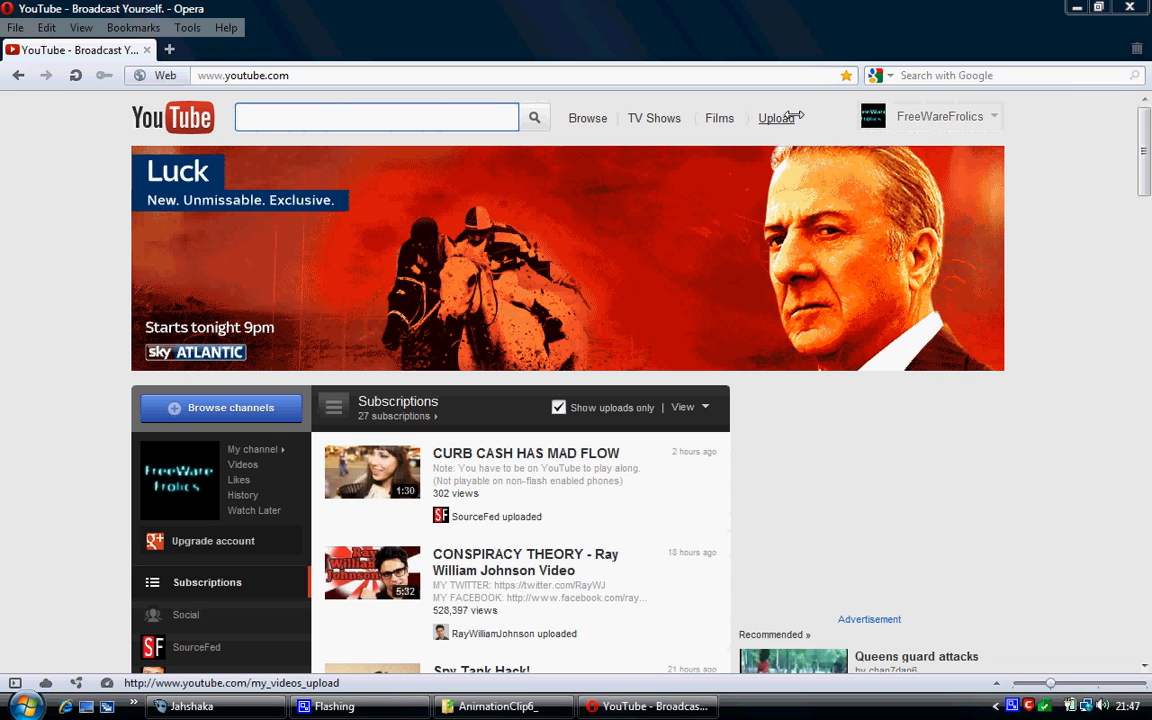
Step: Open YouTube's upload page and bring up the video file chooser
left_click(778, 118)
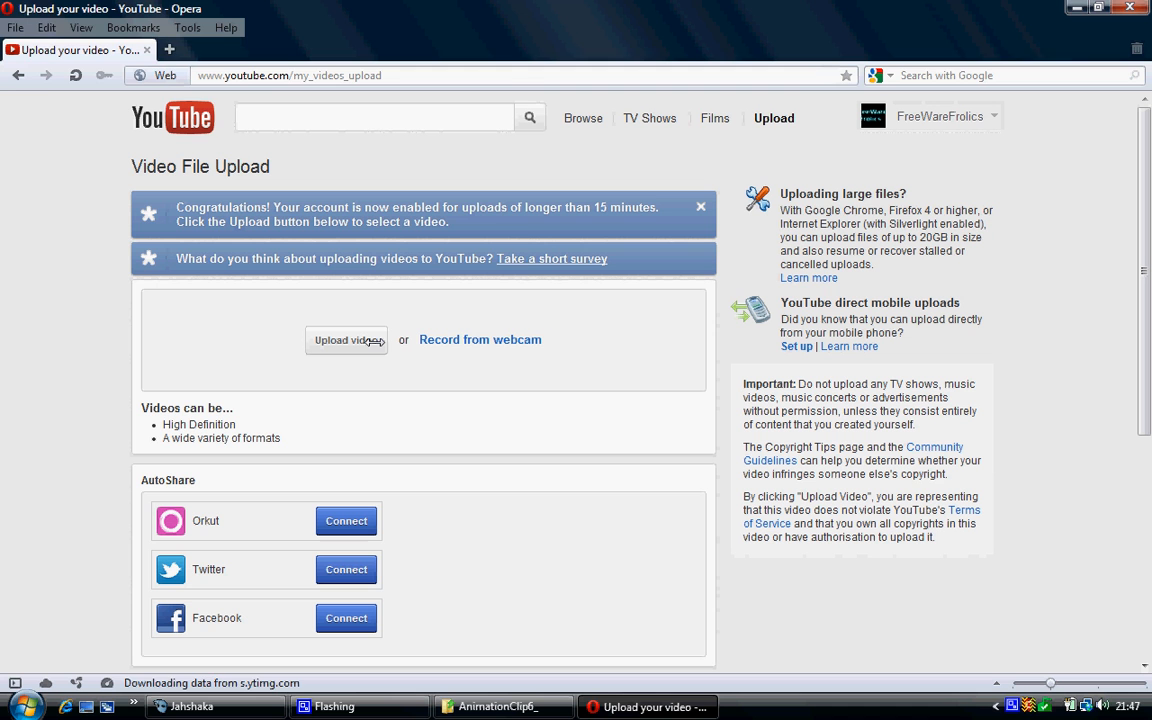
left_click(347, 340)
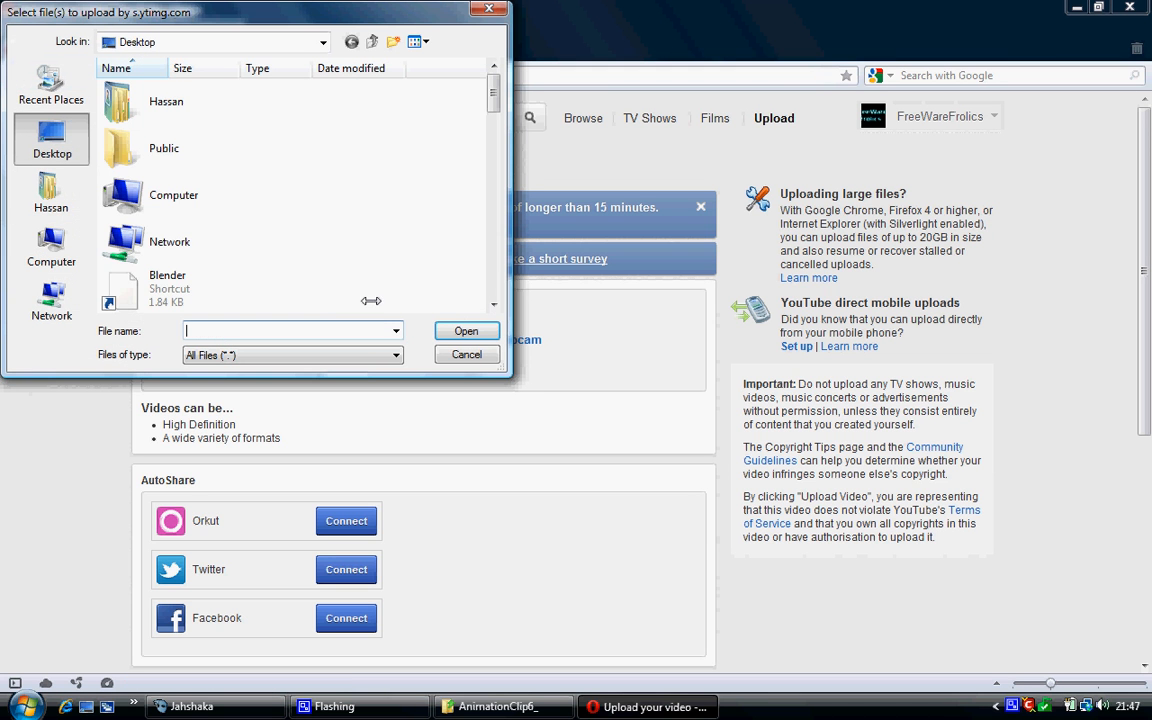
Step: Pick countdown.avi from the Desktop file list to start the YouTube upload
scroll("down", 3)
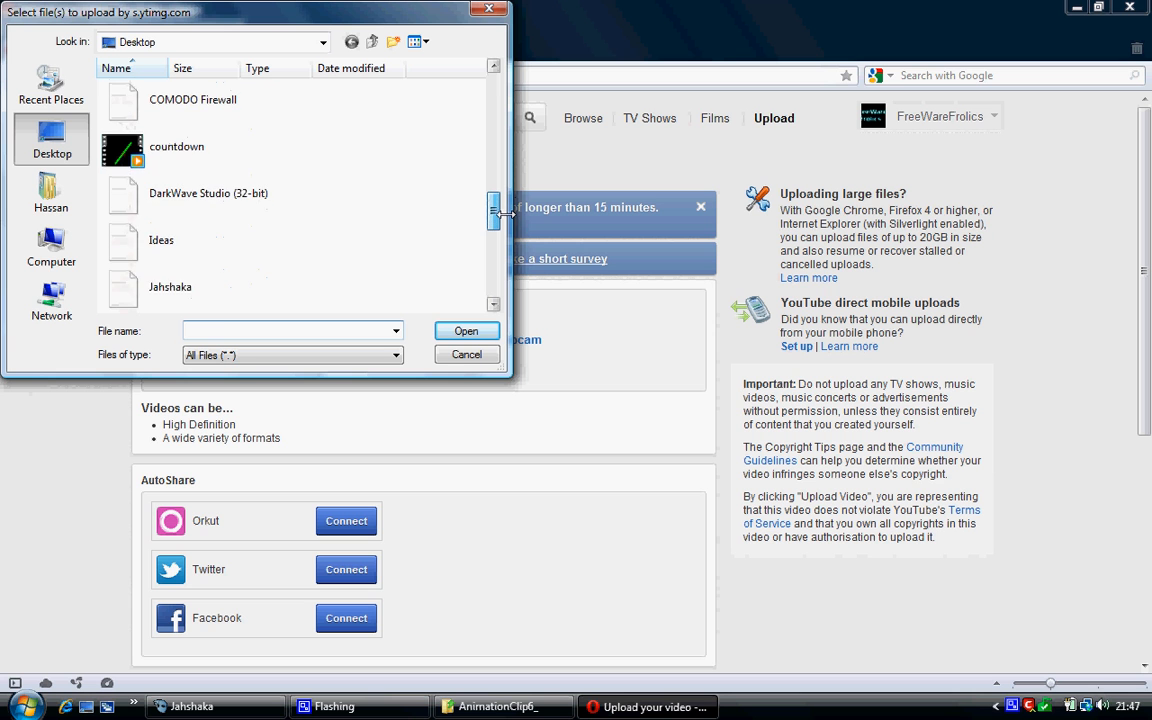
left_click(176, 147)
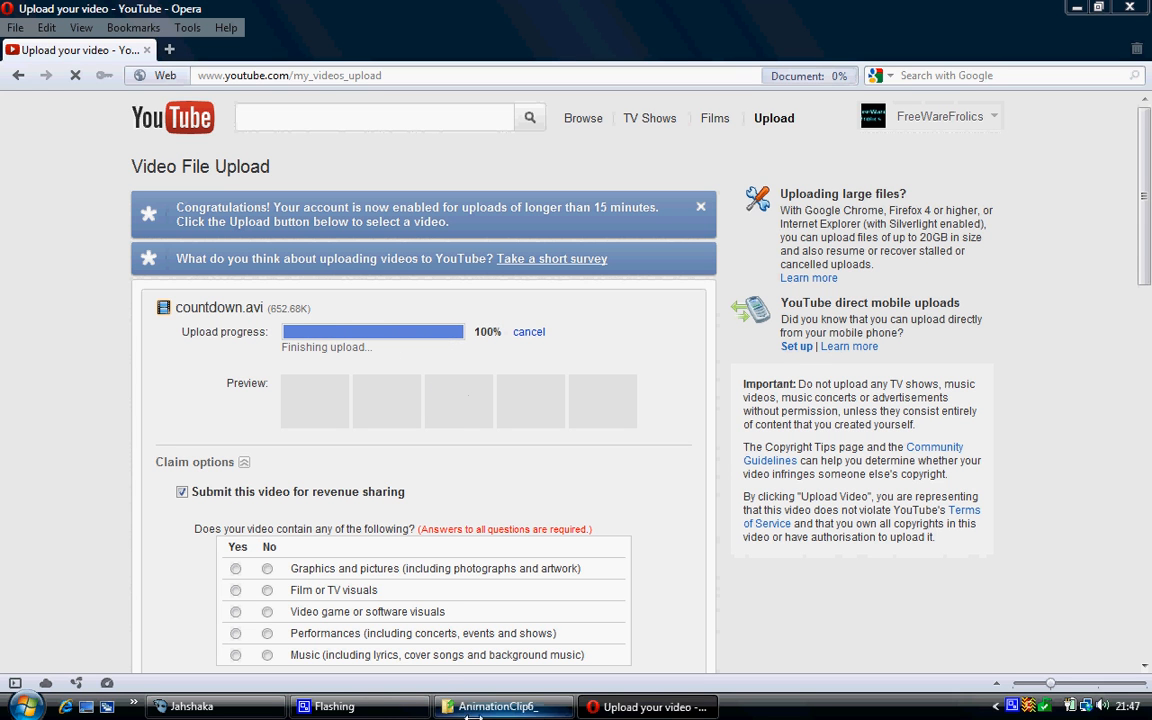
mouse_move(334, 706)
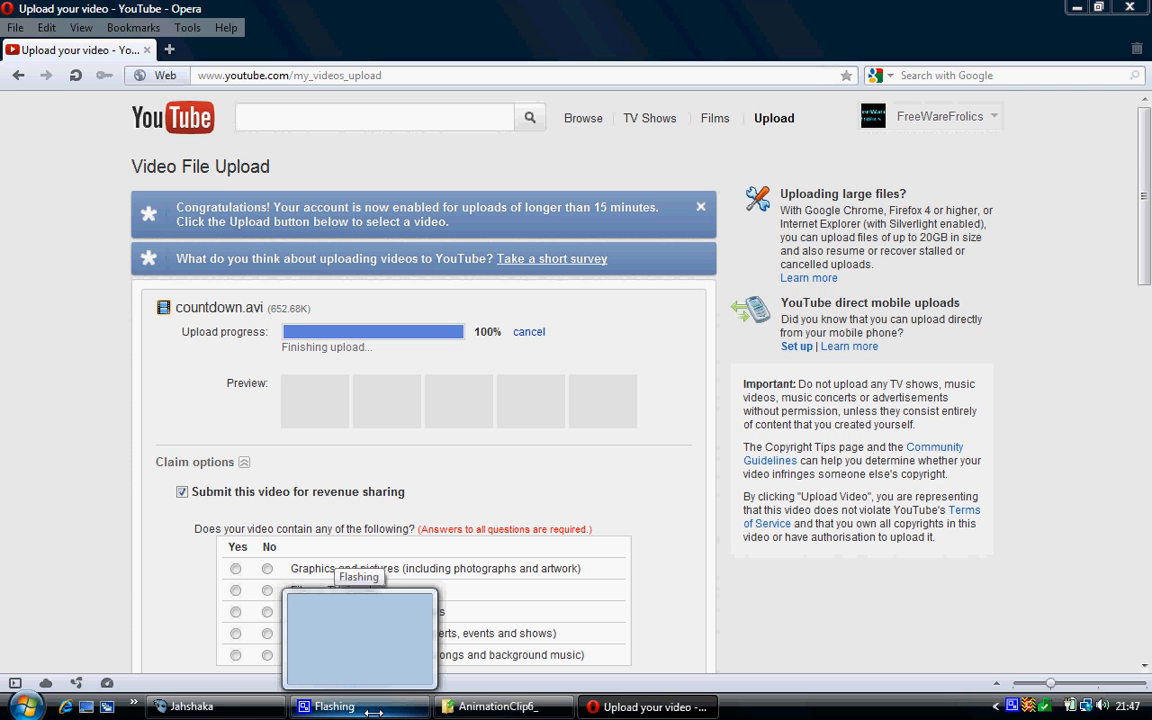